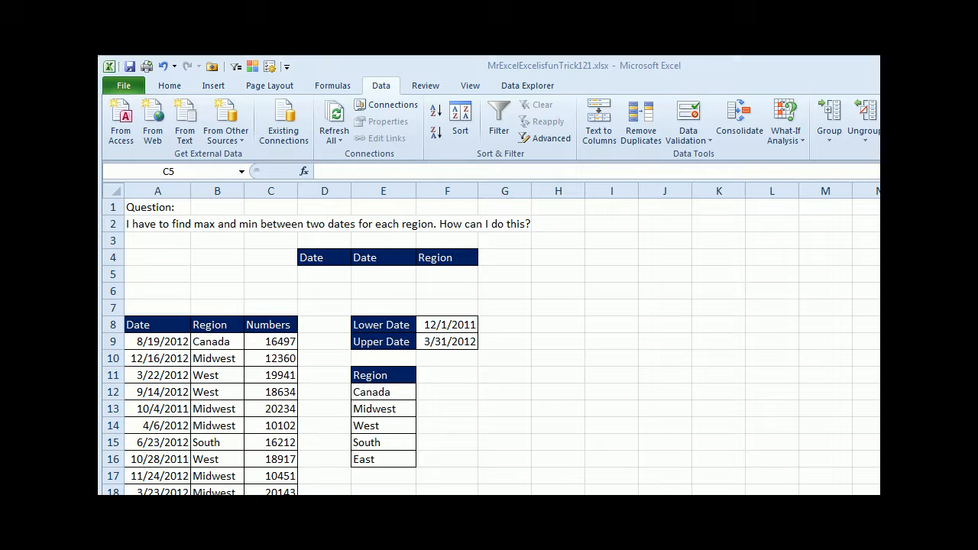
{"action": "mouse_move", "coordinate": [318, 343]}
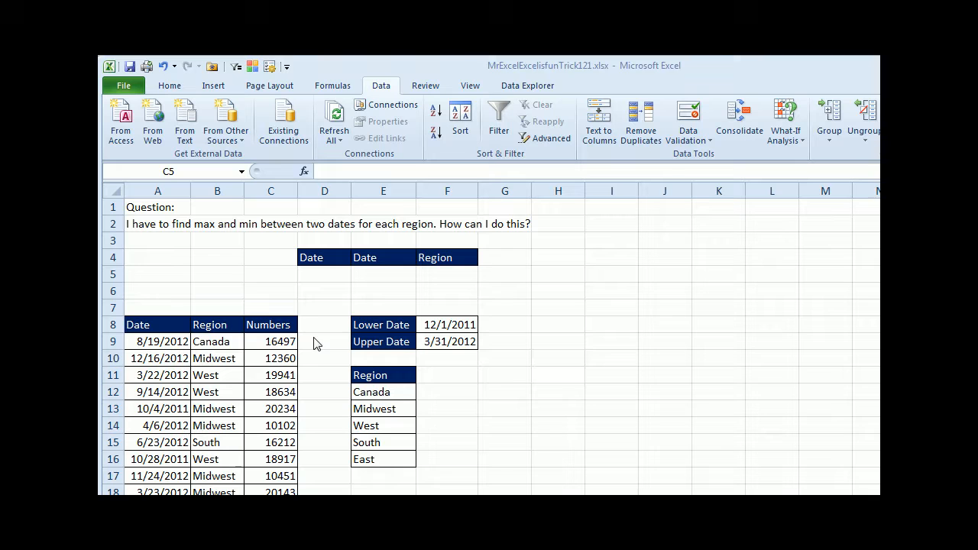
{"action": "mouse_move", "coordinate": [386, 343]}
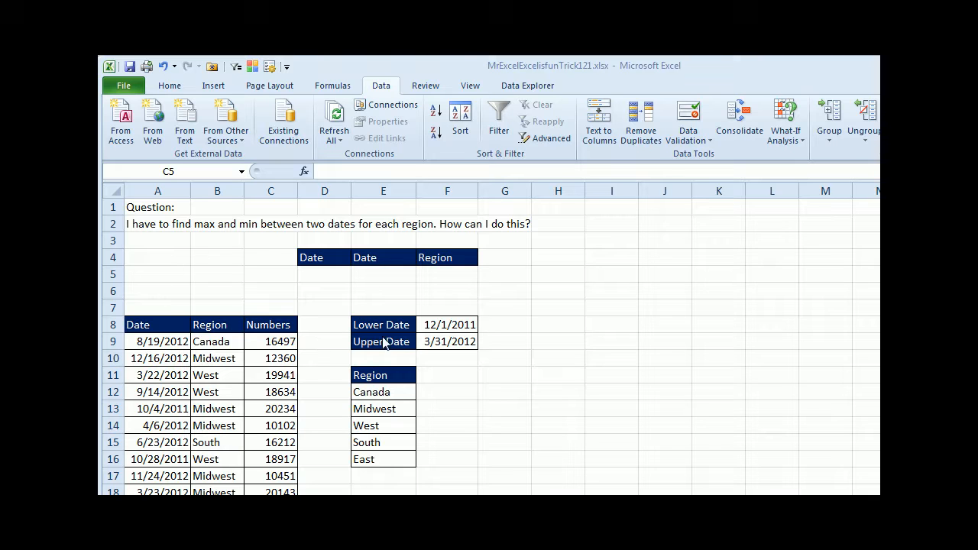
{"action": "mouse_move", "coordinate": [331, 287]}
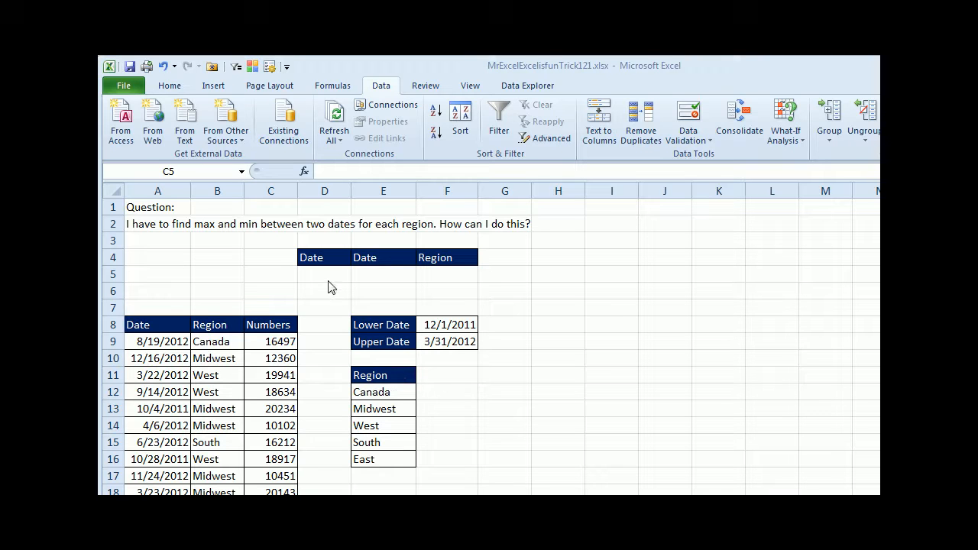
Step: Locate the criteria cells under the two Date headings and the Region heading
{"action": "left_click", "coordinate": [271, 274]}
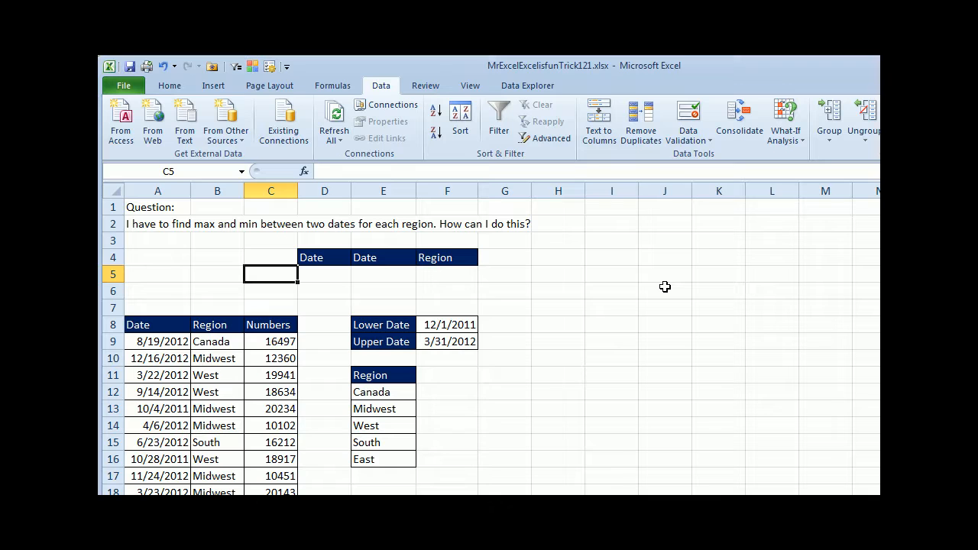
{"action": "left_click", "coordinate": [324, 274]}
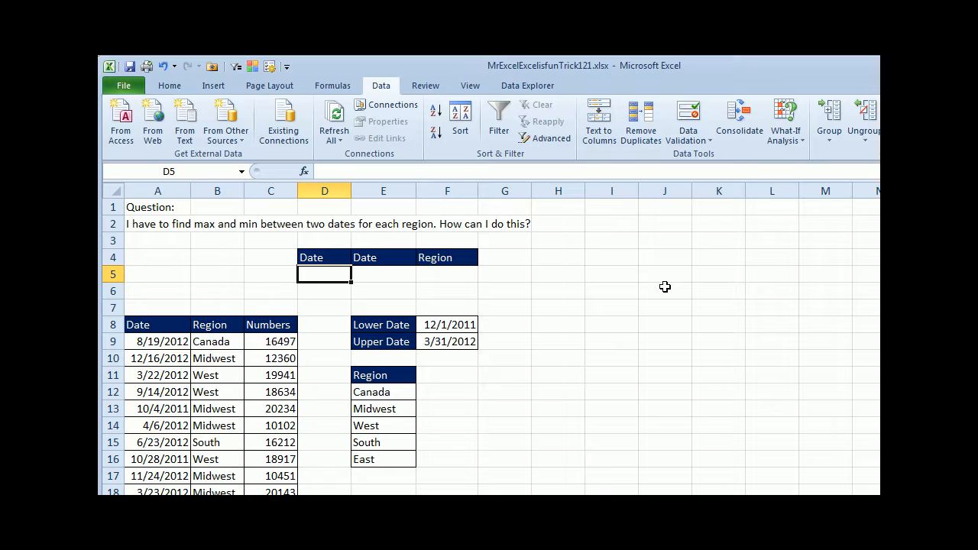
{"action": "left_click", "coordinate": [324, 257]}
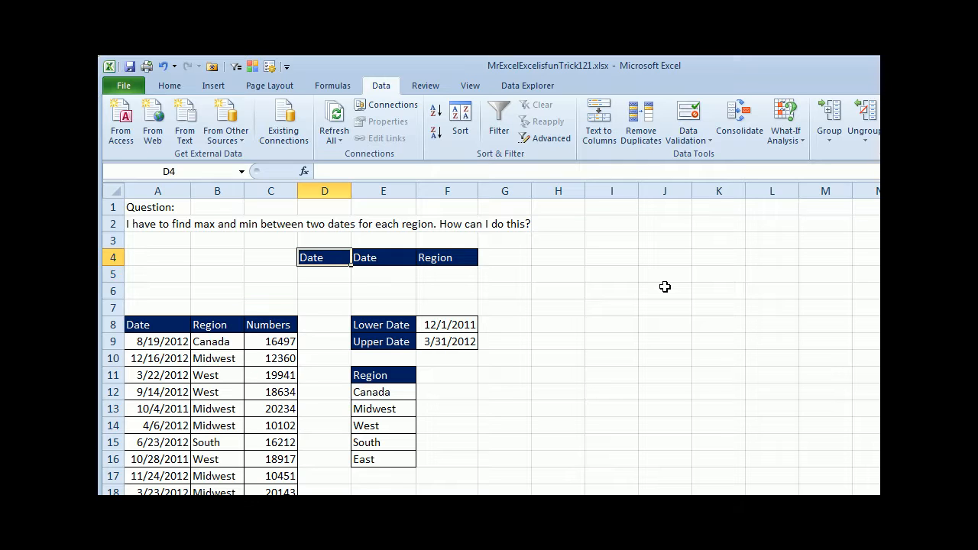
{"action": "left_click", "coordinate": [382, 275]}
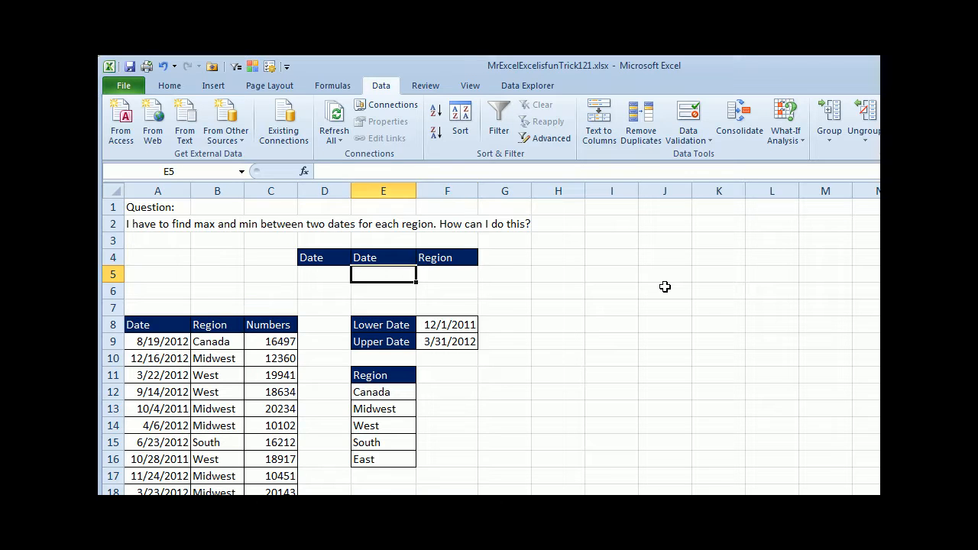
{"action": "left_click", "coordinate": [323, 274]}
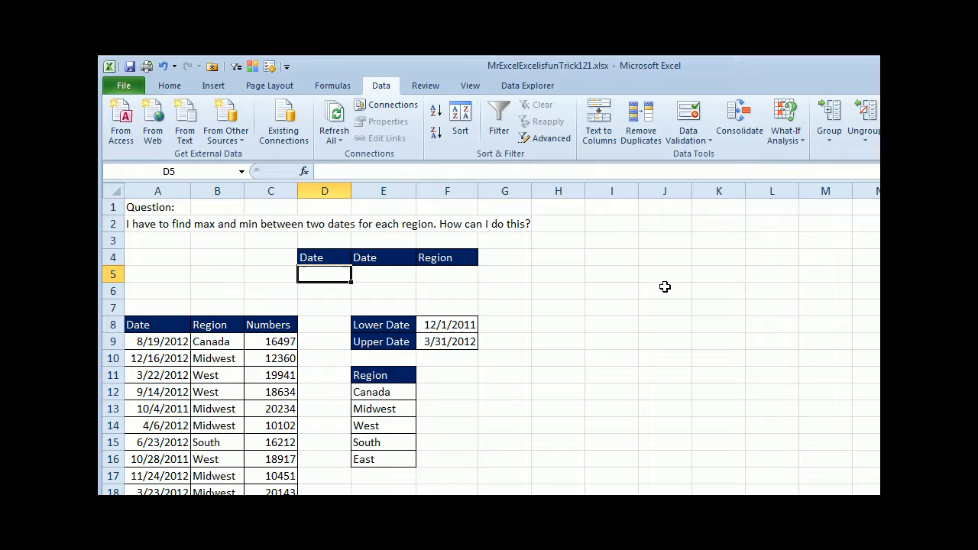
Step: Enter the criteria =">="&F8, ="<="&F9 and the region reference =F6
{"action": "type", "text": "=\""}
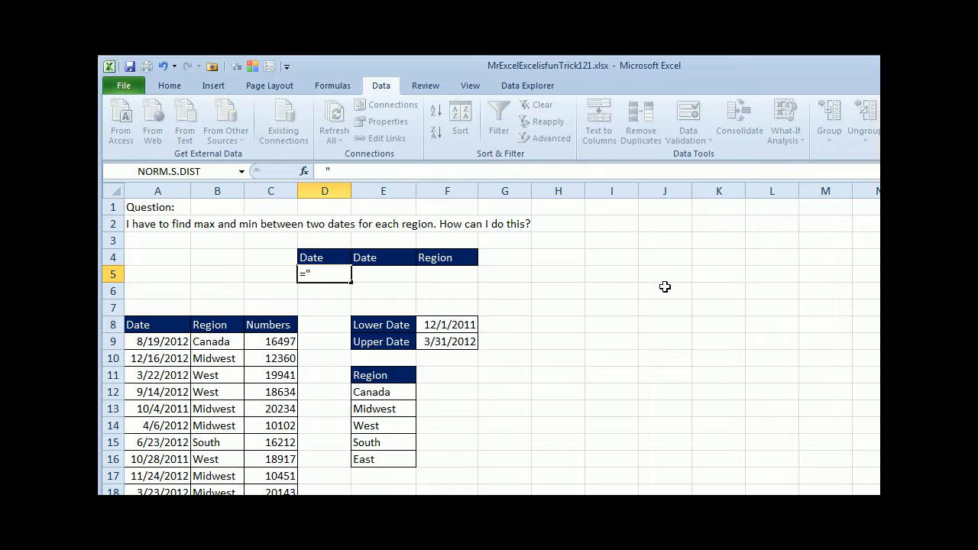
{"action": "type", "text": ">="}
{"action": "left_click", "coordinate": [384, 274]}
{"action": "type", "text": "="}
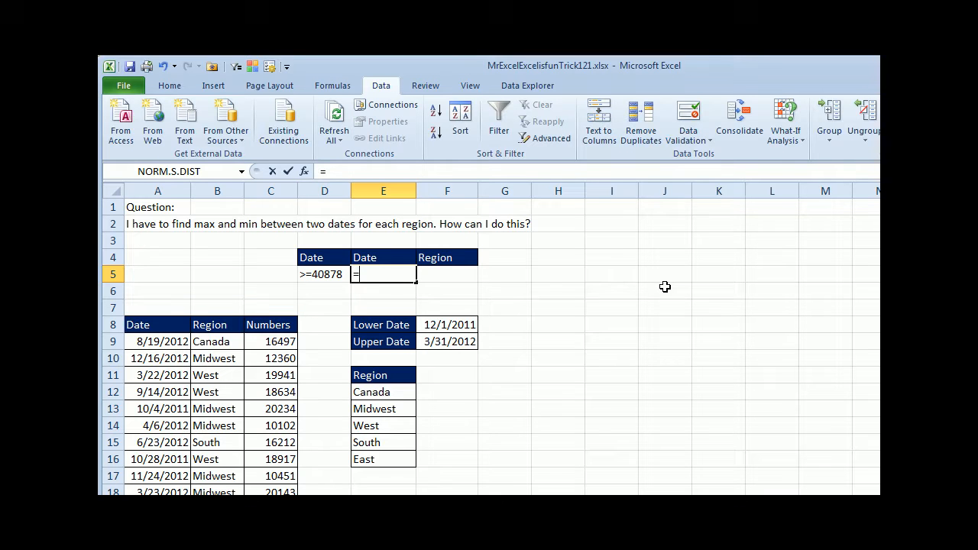
{"action": "type", "text": "\"<="}
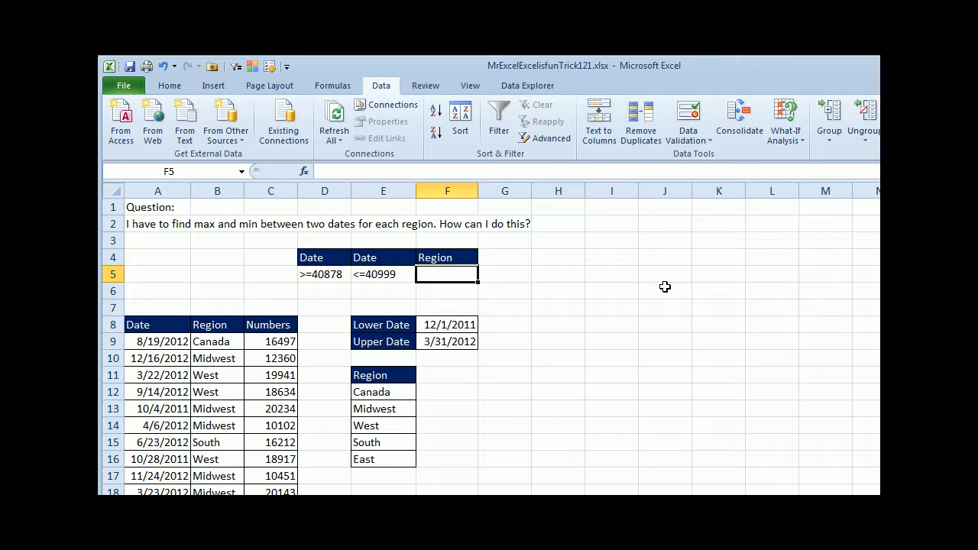
{"action": "type", "text": "=F6"}
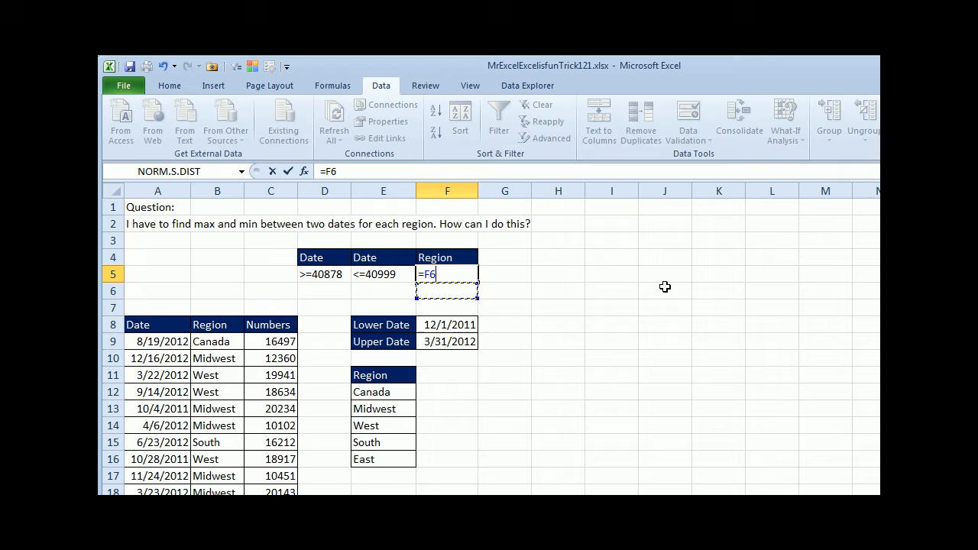
{"action": "key", "text": "Return"}
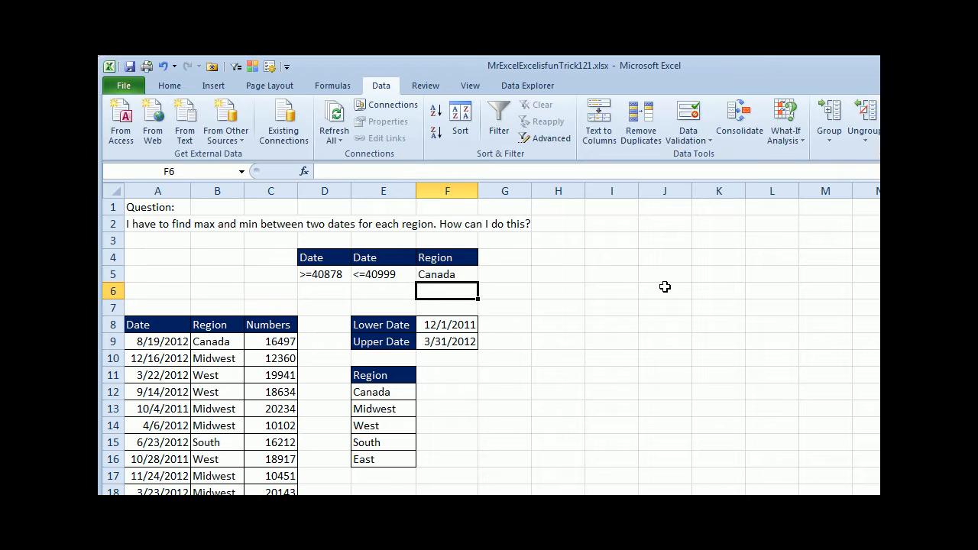
Step: Enter =DMIN($A$8:$C$11733,3,$D$4:$F$5) in F11, returning 6770 for Canada
{"action": "left_click", "coordinate": [446, 374]}
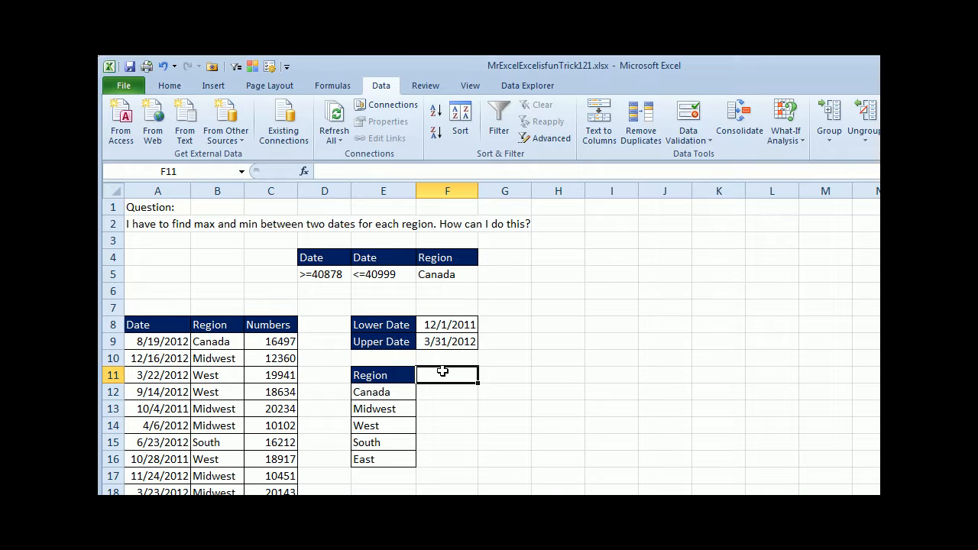
{"action": "type", "text": "=D"}
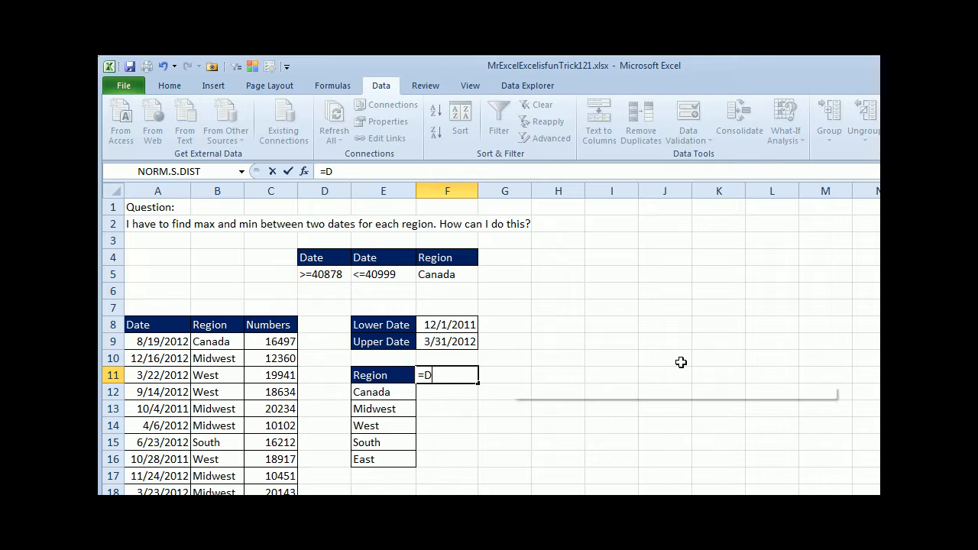
{"action": "type", "text": "MIN($A$8:$C$11733"}
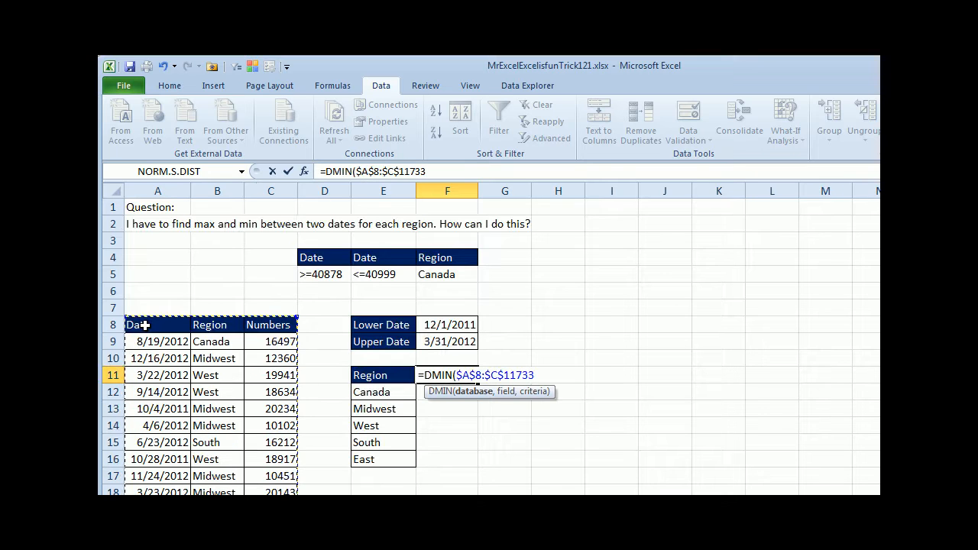
{"action": "type", "text": ","}
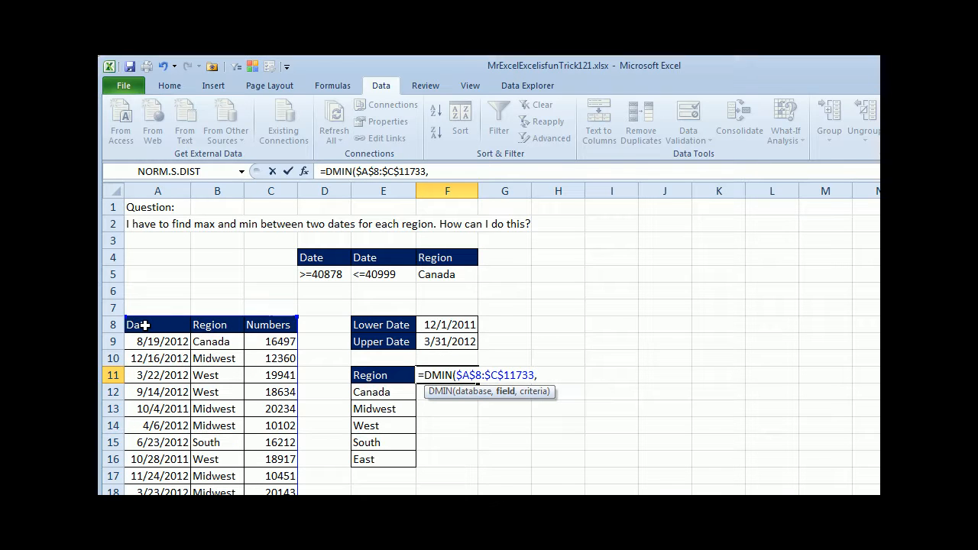
{"action": "type", "text": "3"}
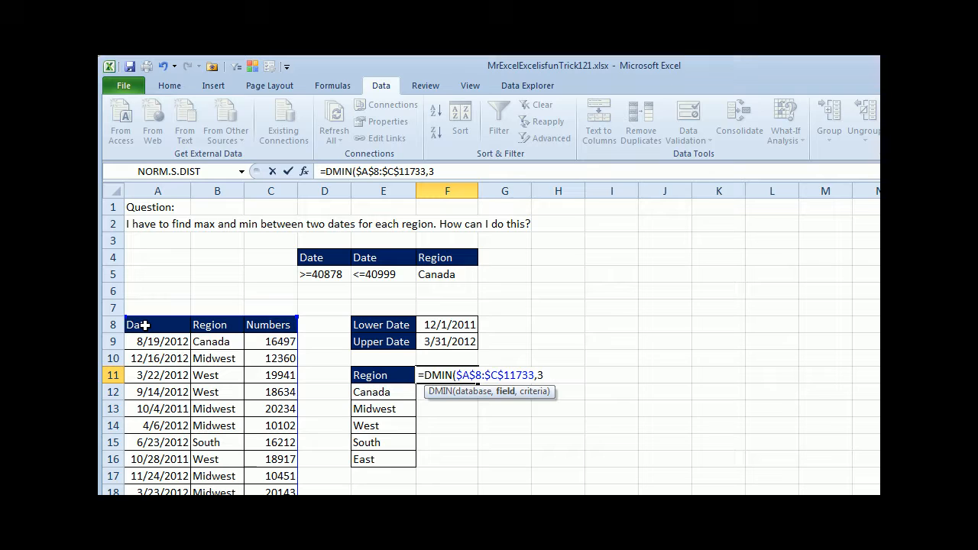
{"action": "type", "text": ","}
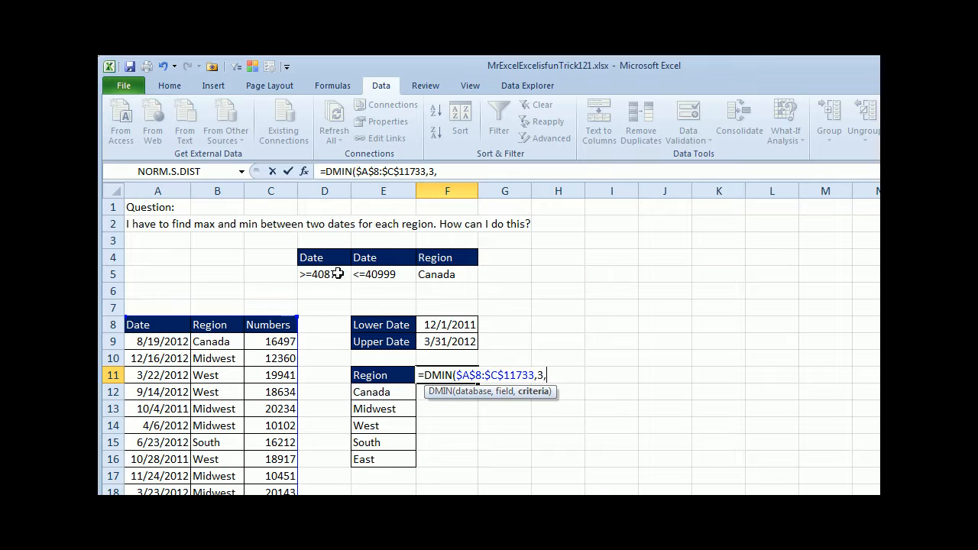
{"action": "left_click_drag", "start_coordinate": [298, 257], "coordinate": [478, 283]}
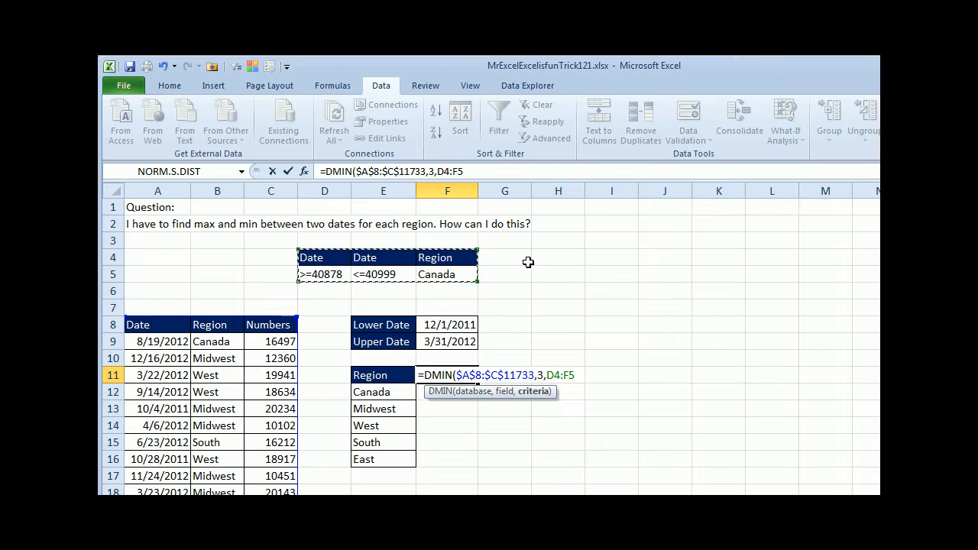
{"action": "key", "text": "f4"}
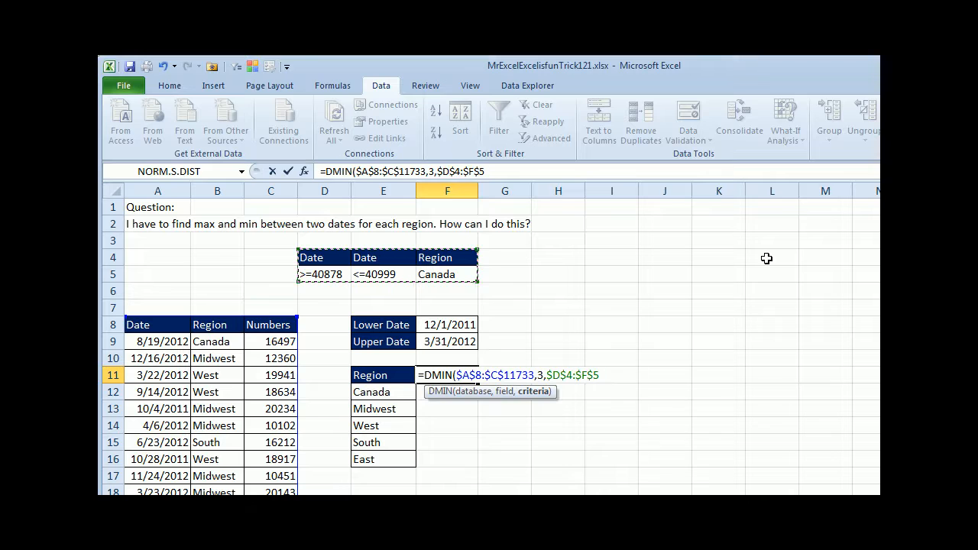
{"action": "key", "text": "Return"}
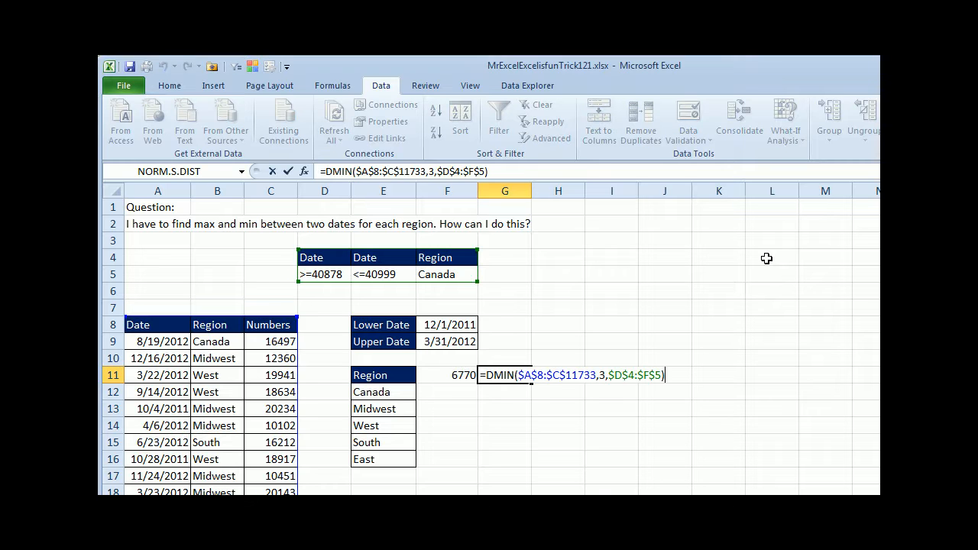
Step: Make the copied G11 formula DMAX, giving 27185 beside the 6770 minimum
{"action": "type", "text": "AX"}
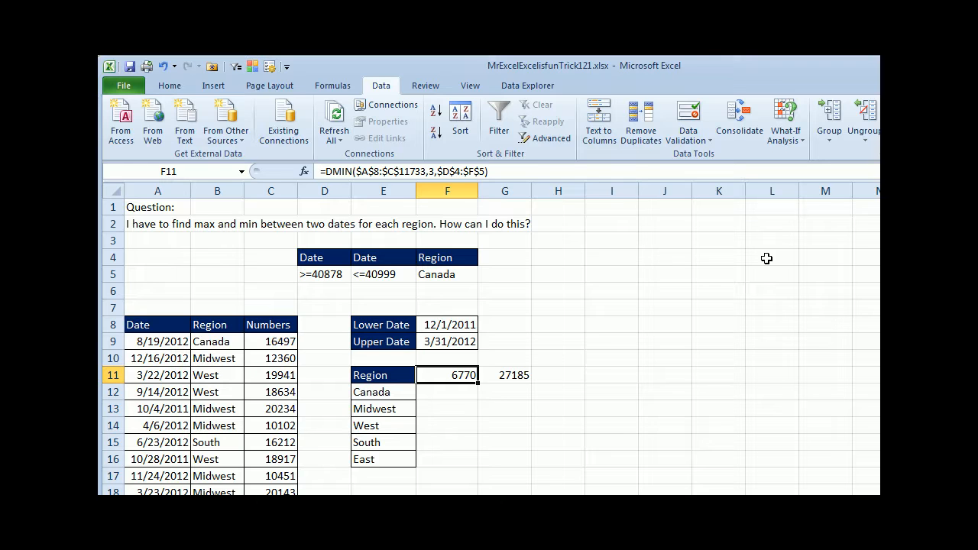
{"action": "mouse_move", "coordinate": [361, 361]}
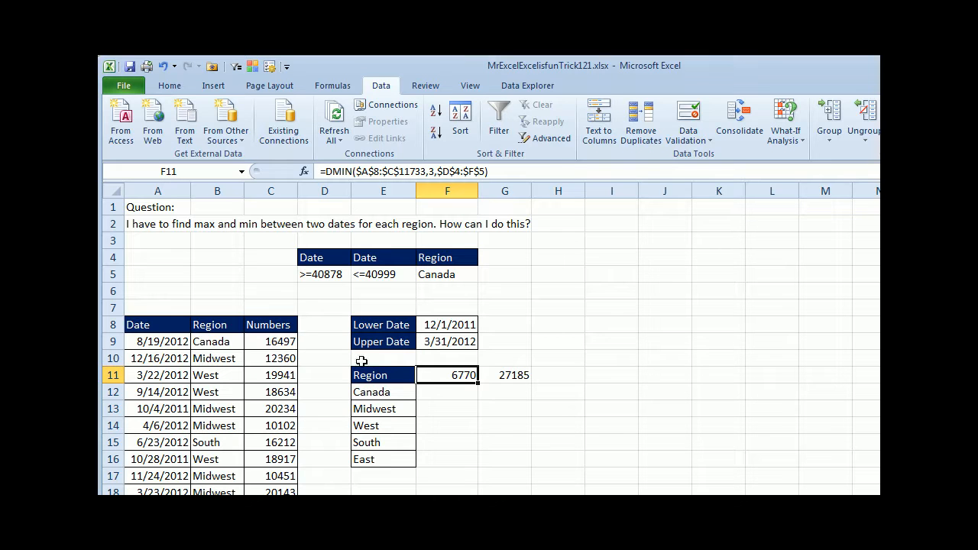
{"action": "mouse_move", "coordinate": [382, 376]}
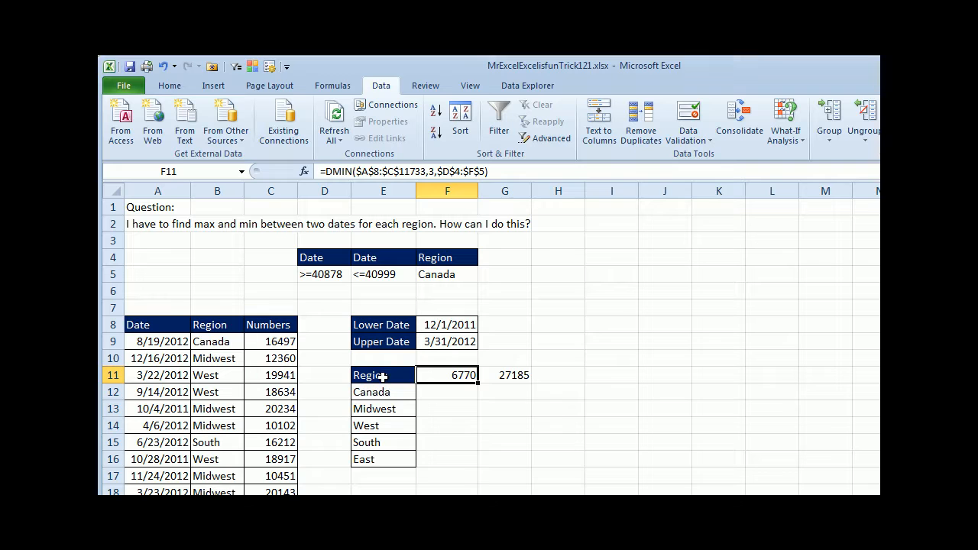
{"action": "left_click", "coordinate": [382, 374]}
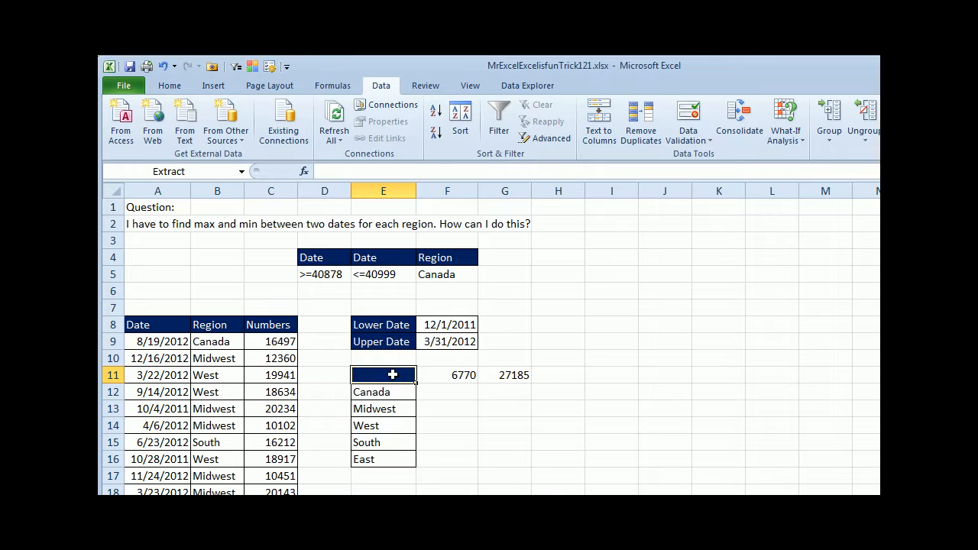
Step: Build a Data Table over E11:G16 with column input cell $F$5 to fill every region's min and max
{"action": "left_click_drag", "start_coordinate": [382, 374], "coordinate": [505, 459]}
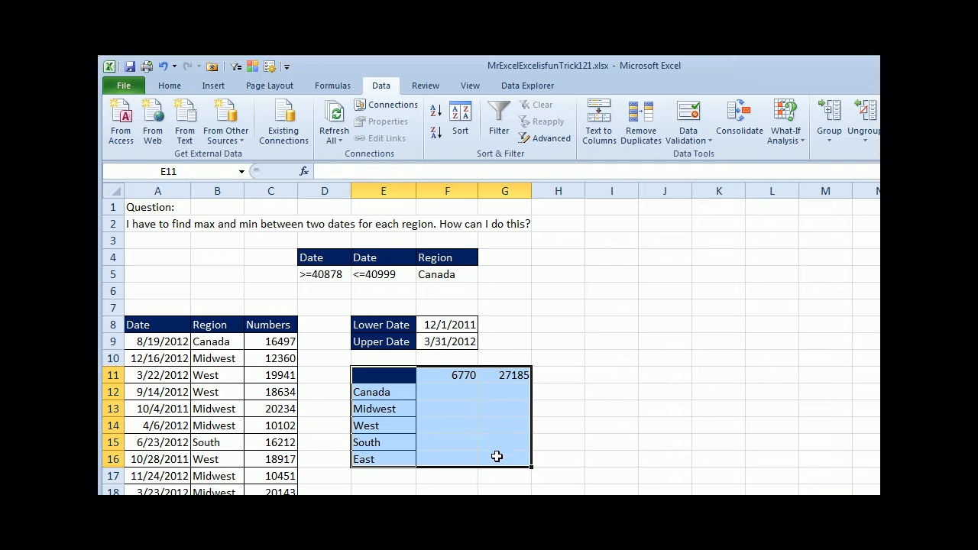
{"action": "mouse_move", "coordinate": [640, 121]}
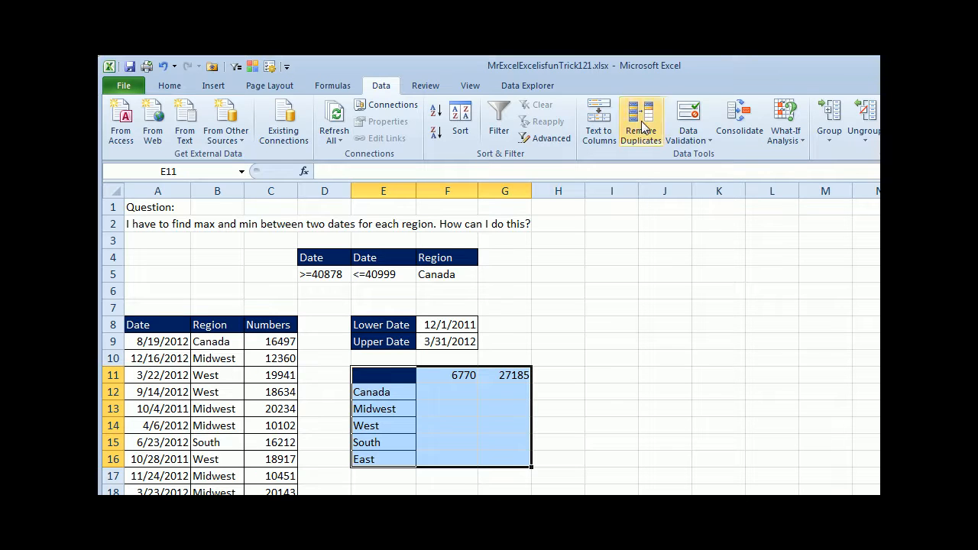
{"action": "left_click", "coordinate": [732, 190]}
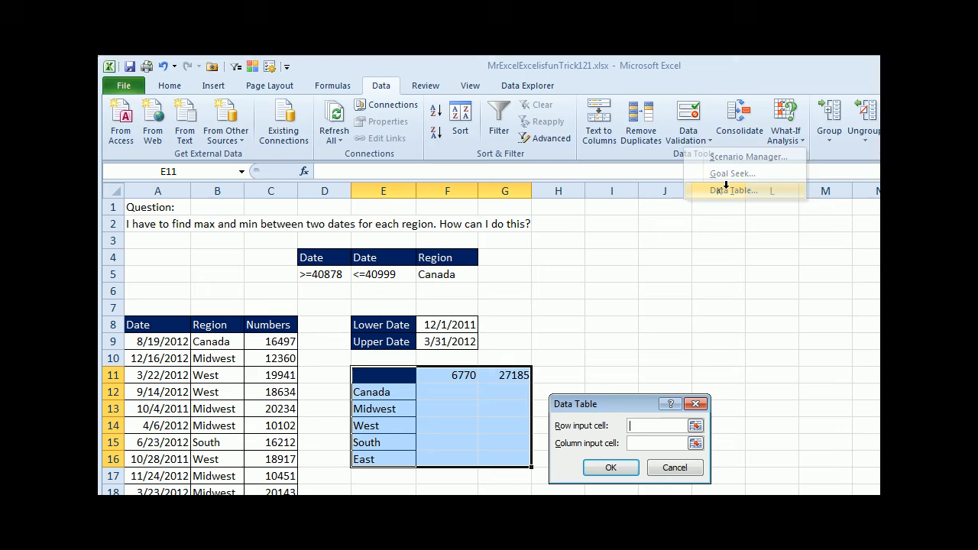
{"action": "left_click", "coordinate": [732, 189]}
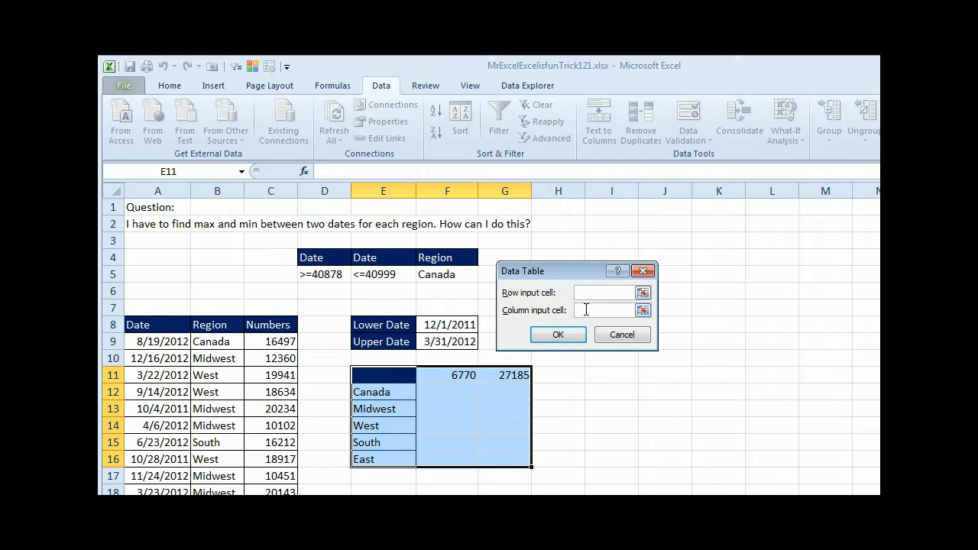
{"action": "mouse_move", "coordinate": [374, 457]}
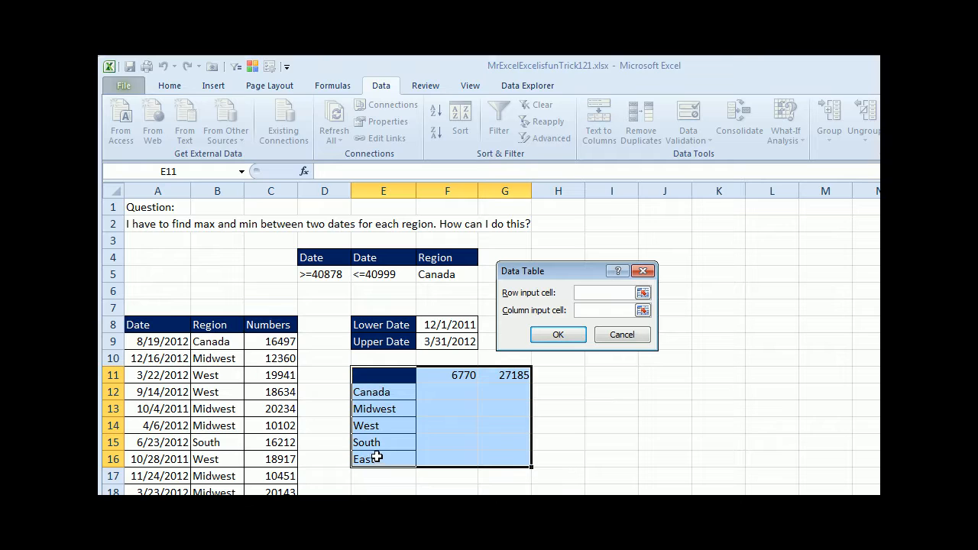
{"action": "mouse_move", "coordinate": [456, 278]}
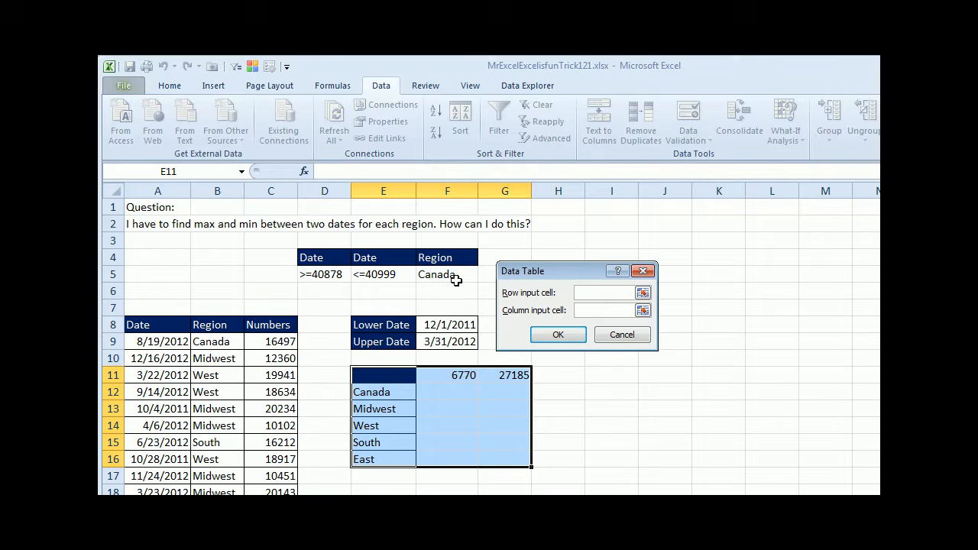
{"action": "left_click", "coordinate": [446, 276]}
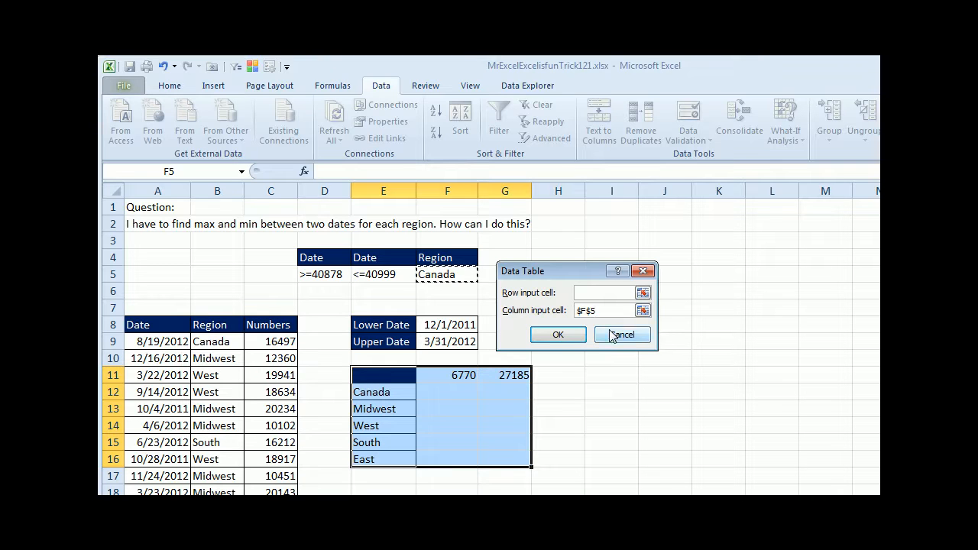
{"action": "left_click", "coordinate": [558, 334]}
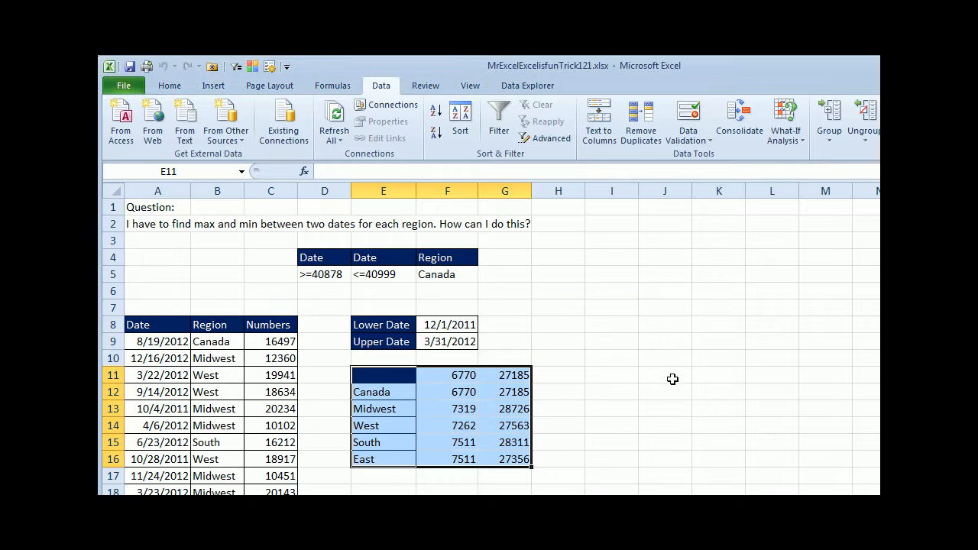
{"action": "mouse_move", "coordinate": [467, 442]}
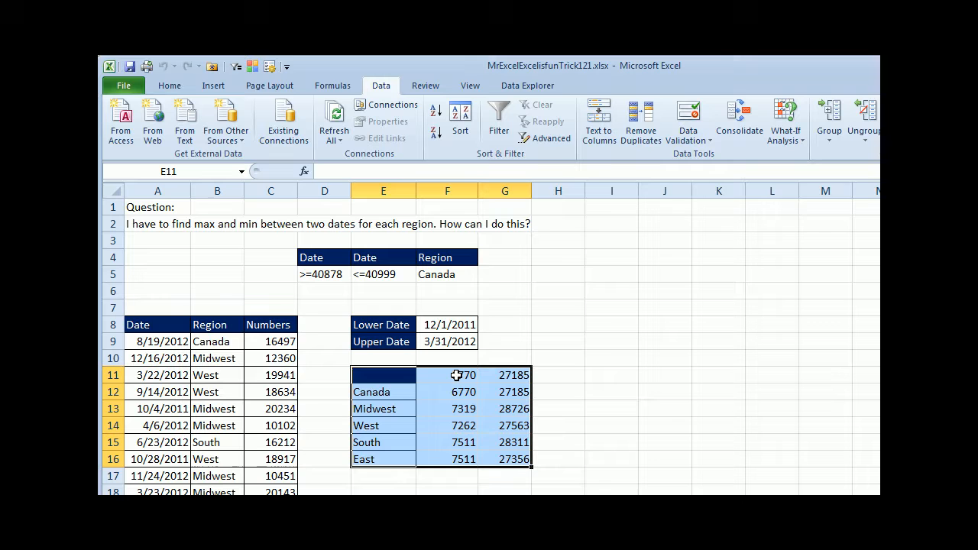
Step: Give F11 the custom number format "Min" so the formula cell displays Min
{"action": "left_click", "coordinate": [446, 374]}
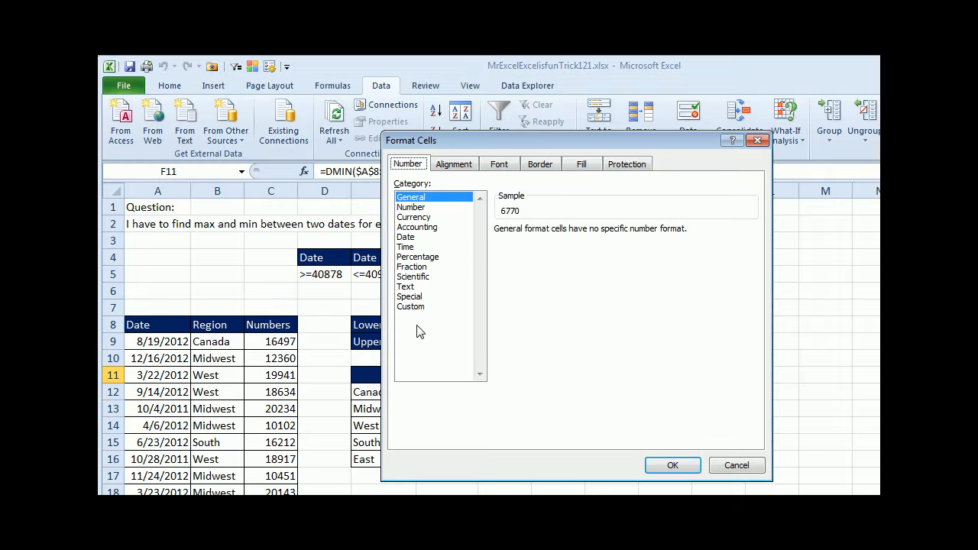
{"action": "left_click", "coordinate": [411, 306]}
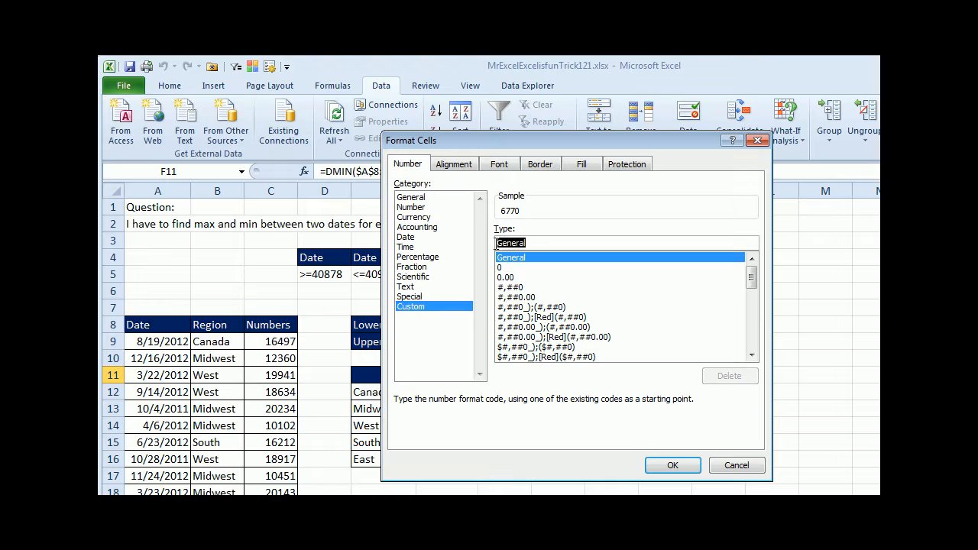
{"action": "type", "text": "Min"}
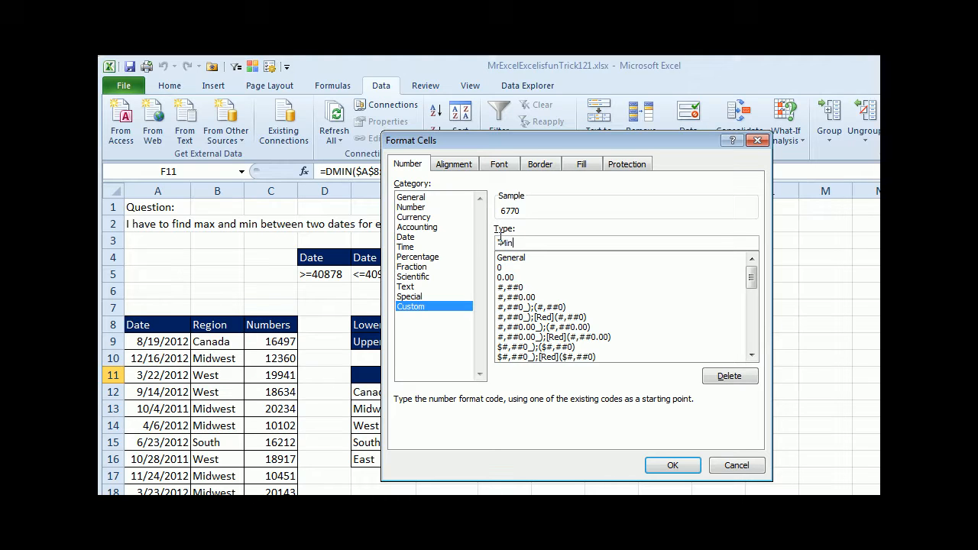
{"action": "type", "text": "\"Min\""}
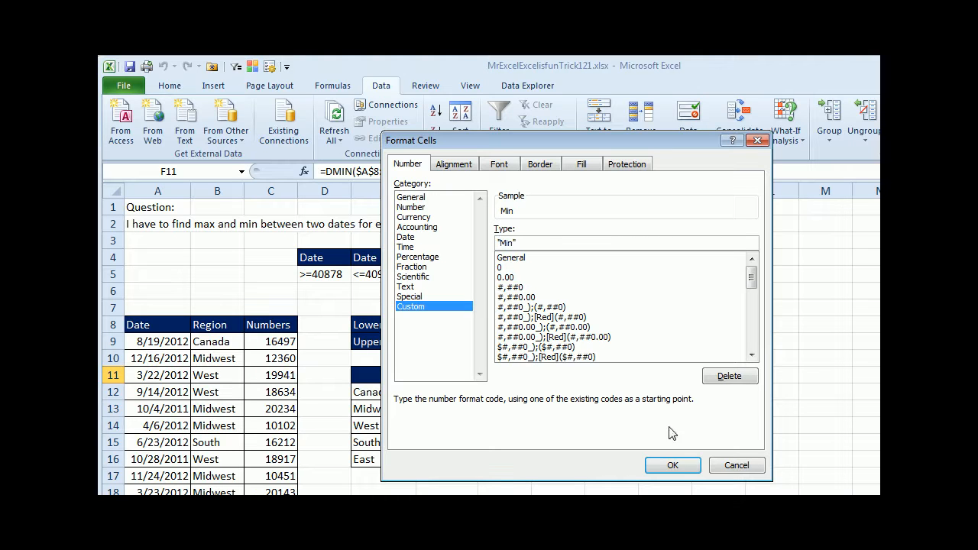
{"action": "left_click", "coordinate": [672, 465]}
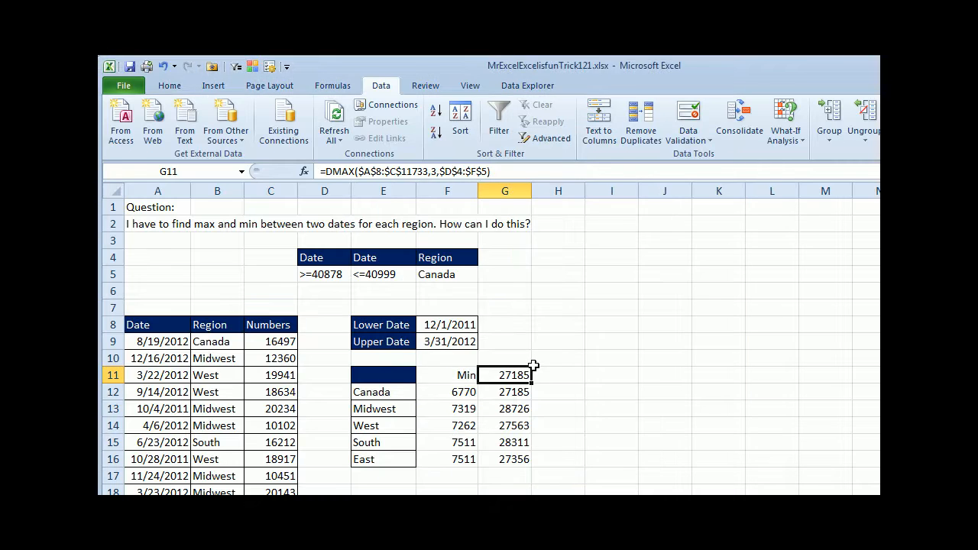
Step: Give G11 the custom number format "Max" so it displays Max
{"action": "key", "text": "ctrl+1"}
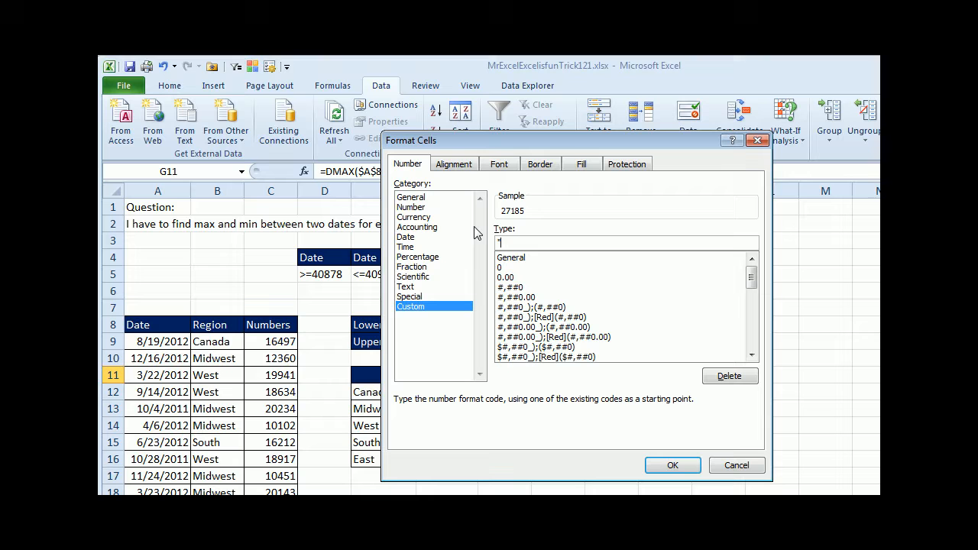
{"action": "type", "text": "\"Max\""}
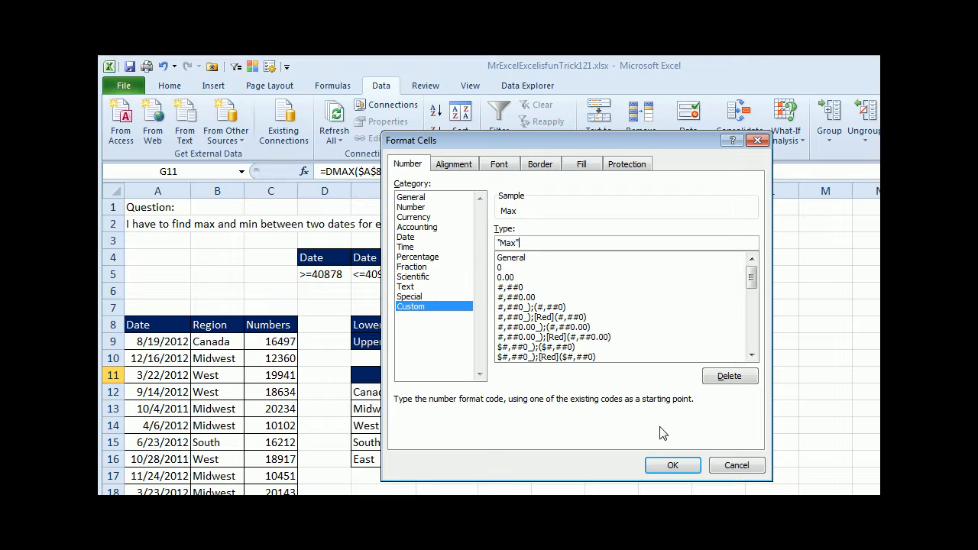
{"action": "left_click", "coordinate": [672, 465]}
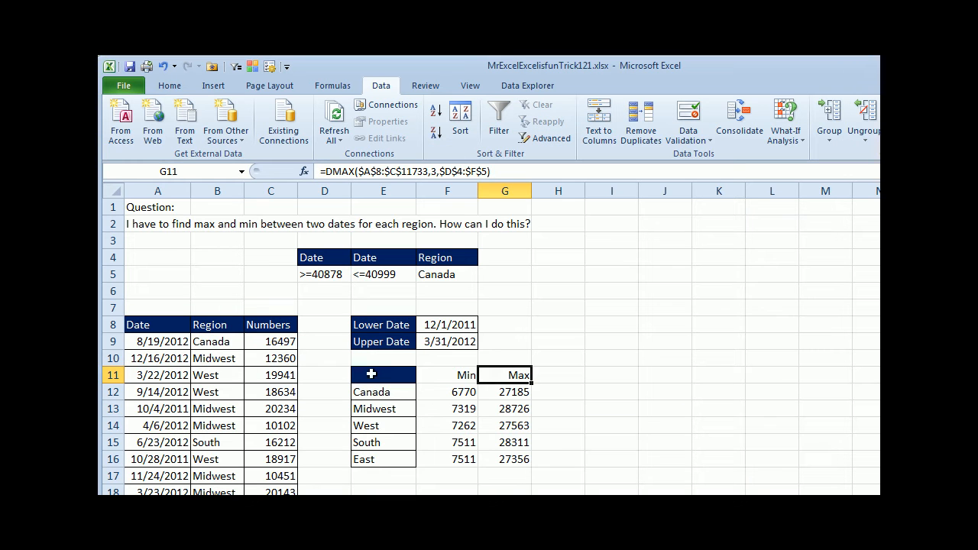
Step: Label the grid's corner cell E11 as Region
{"action": "left_click", "coordinate": [382, 391]}
{"action": "type", "text": "Region"}
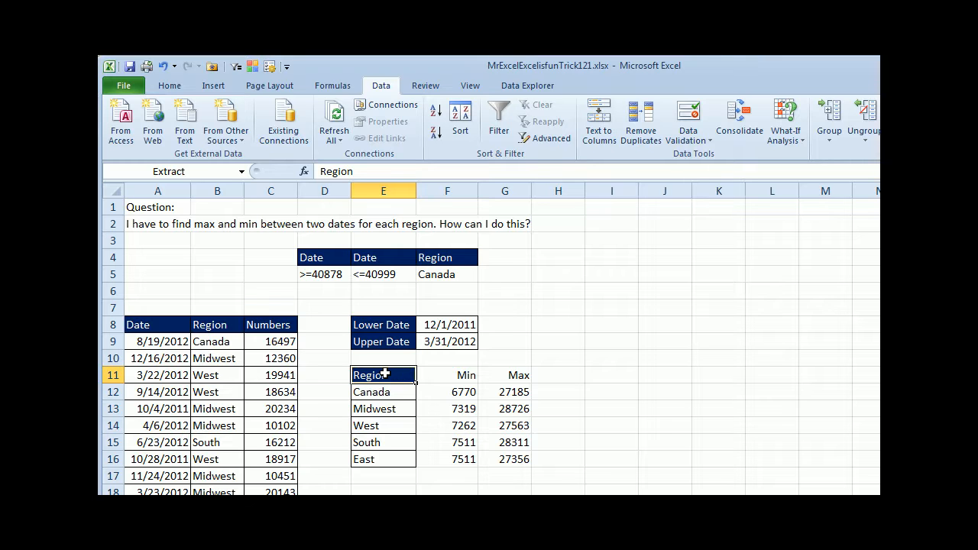
{"action": "mouse_move", "coordinate": [486, 379]}
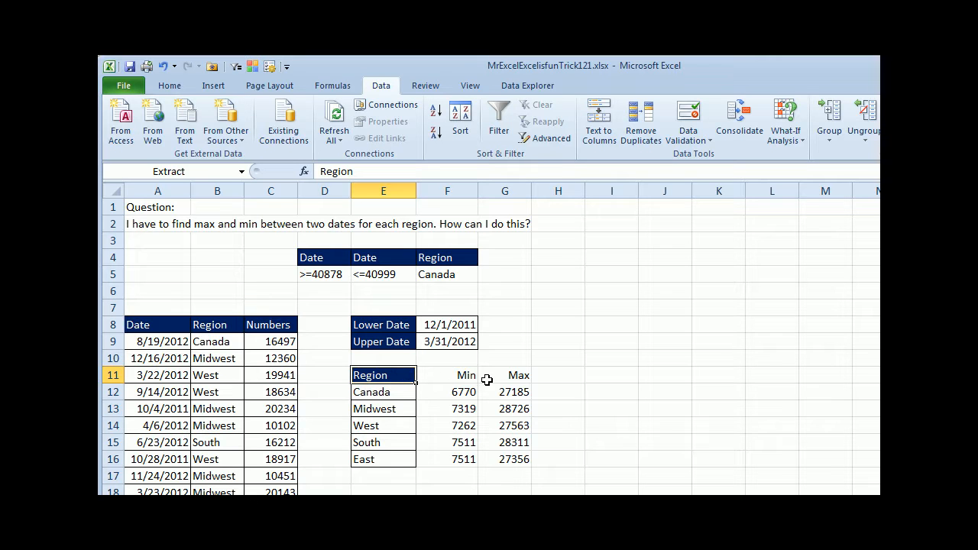
{"action": "mouse_move", "coordinate": [404, 391]}
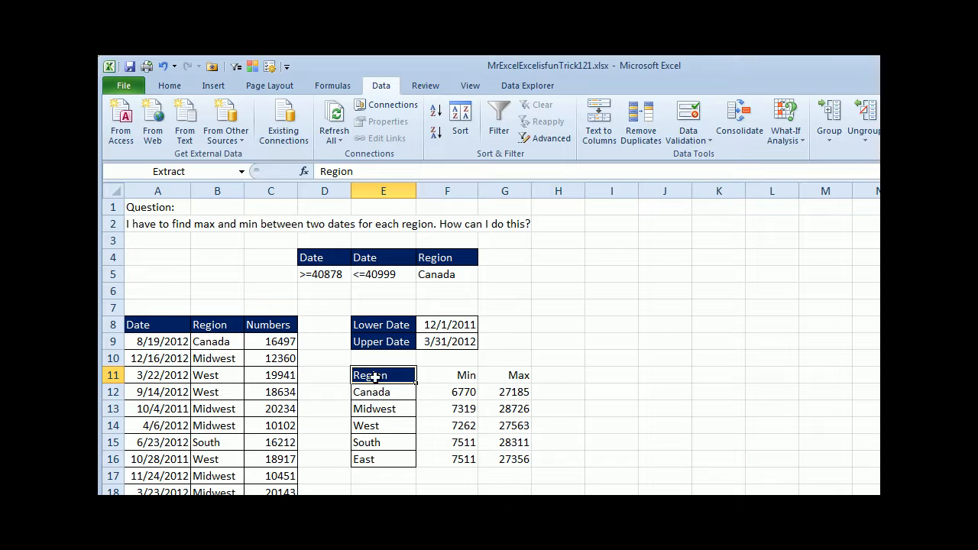
{"action": "mouse_move", "coordinate": [483, 437]}
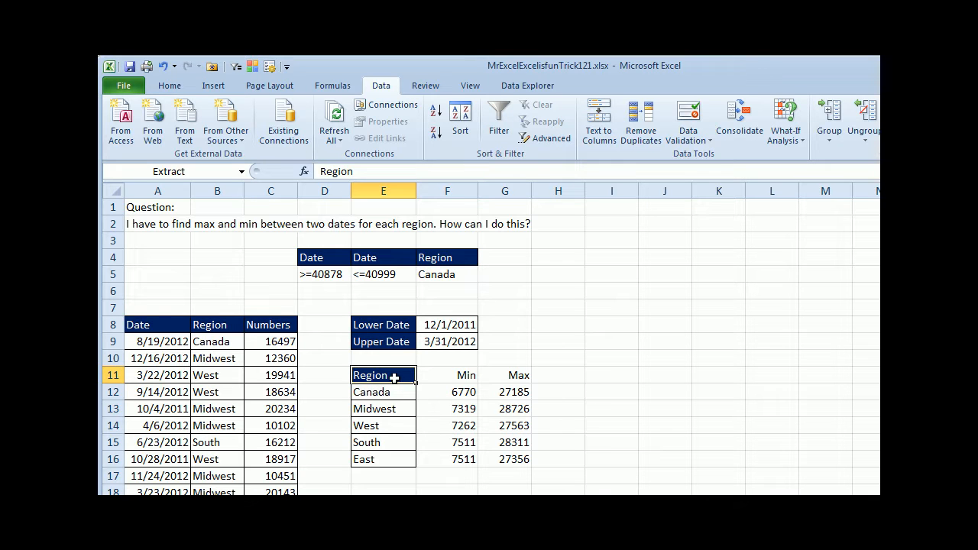
{"action": "mouse_move", "coordinate": [703, 400]}
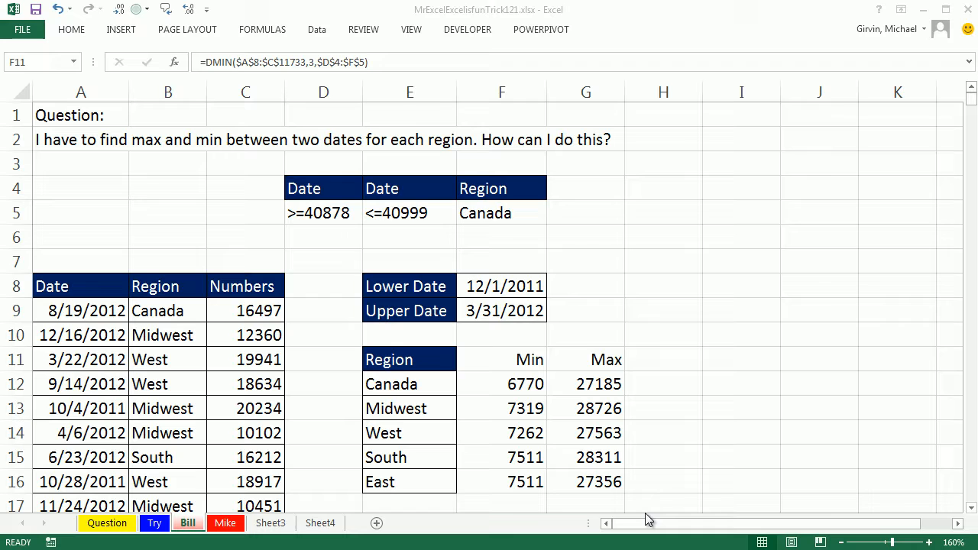
{"action": "mouse_move", "coordinate": [520, 379]}
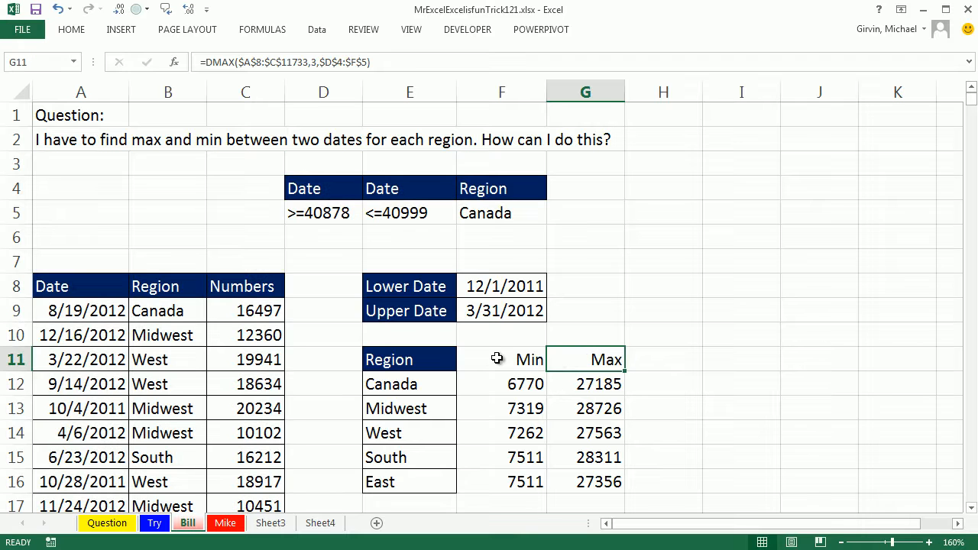
{"action": "left_click", "coordinate": [410, 359]}
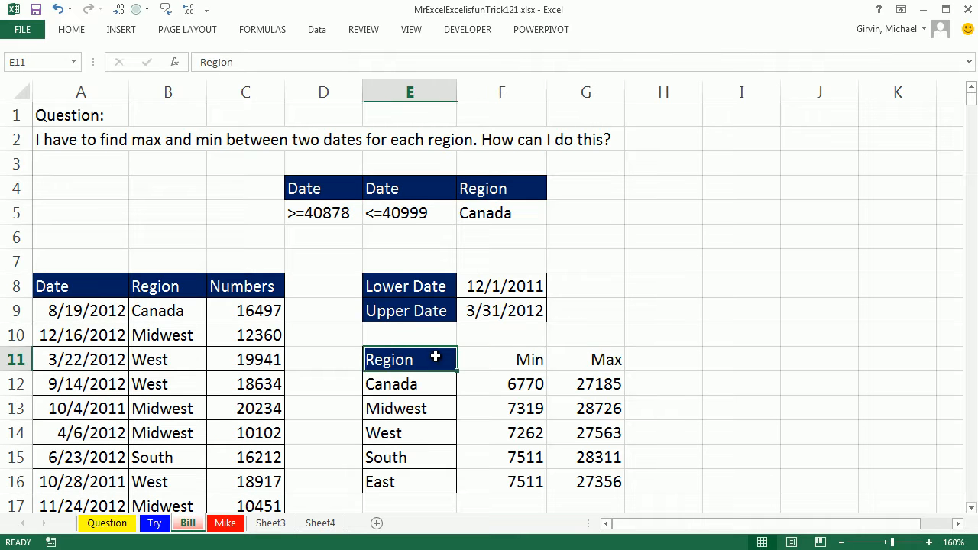
{"action": "left_click", "coordinate": [501, 384]}
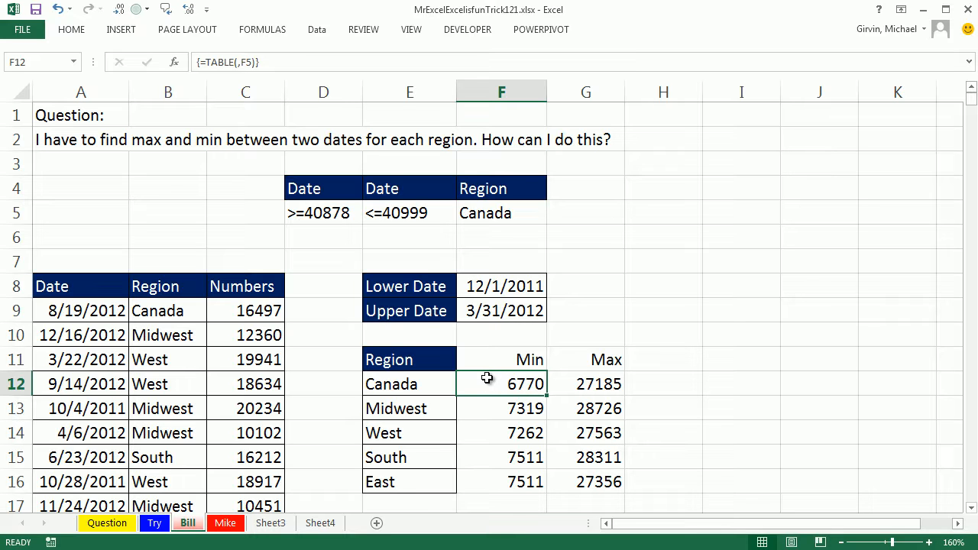
{"action": "mouse_move", "coordinate": [538, 315]}
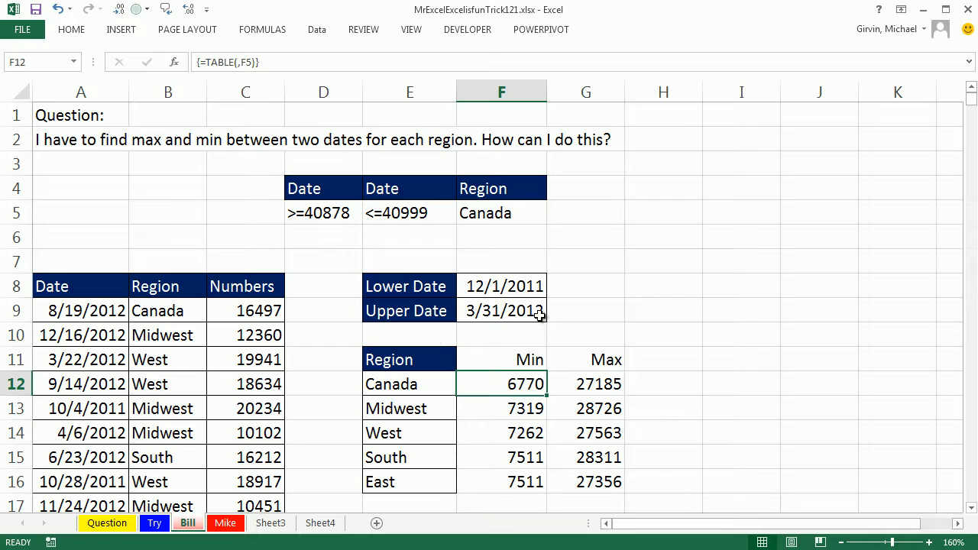
{"action": "mouse_move", "coordinate": [480, 158]}
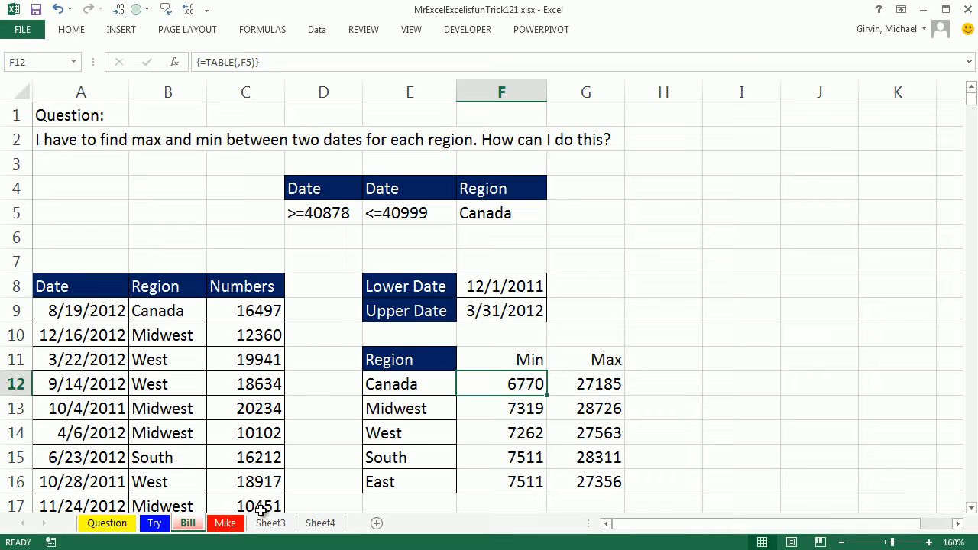
{"action": "left_click_drag", "start_coordinate": [322, 188], "coordinate": [502, 212]}
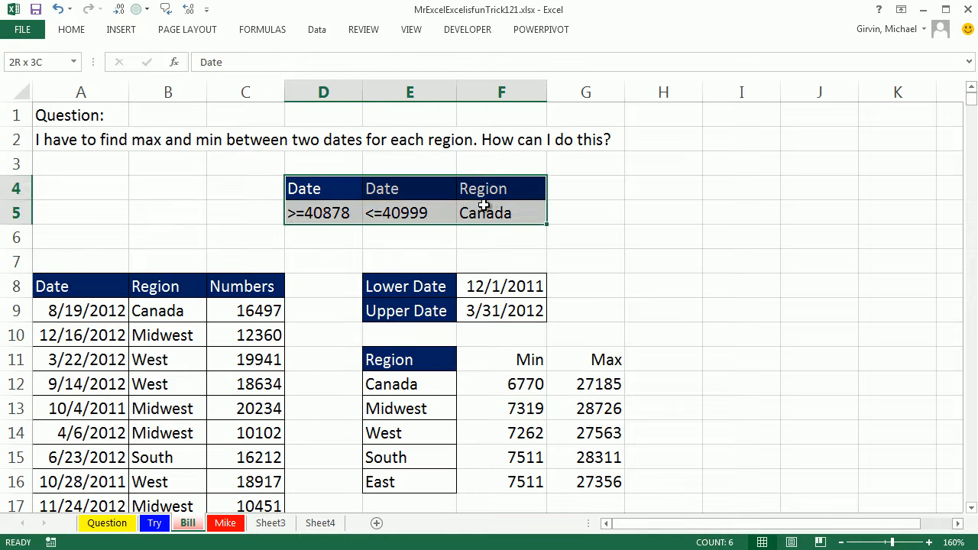
{"action": "left_click", "coordinate": [324, 188]}
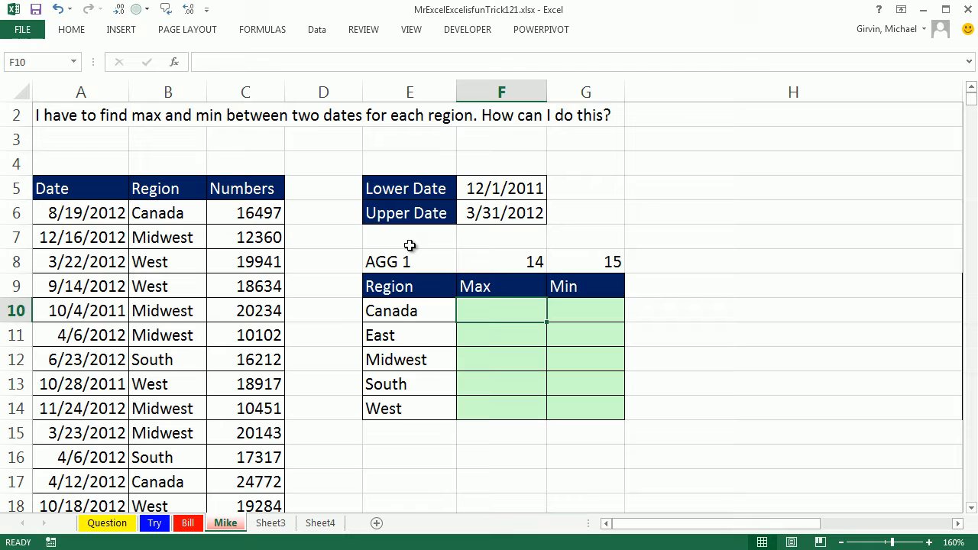
{"action": "mouse_move", "coordinate": [474, 297]}
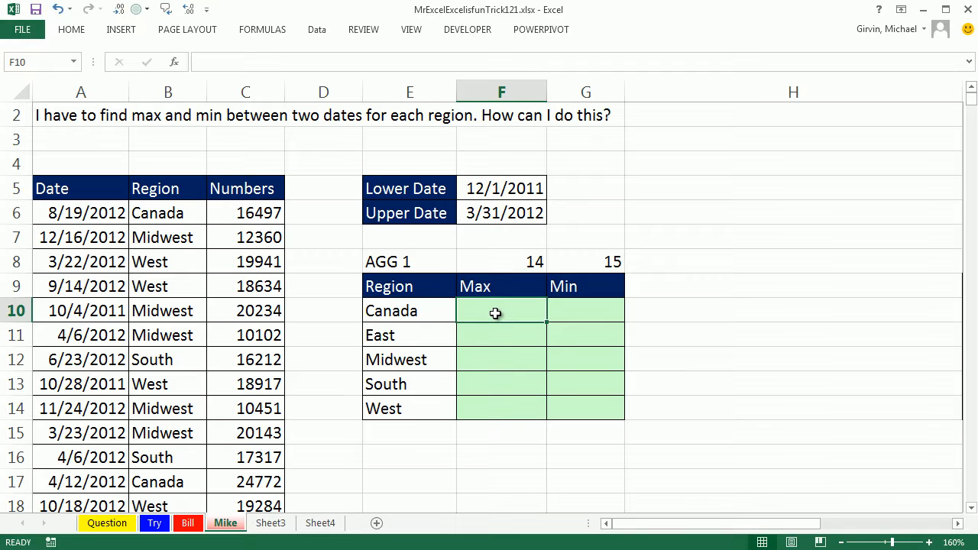
Step: Start an AGGREGATE formula in Canada's Max cell on the AGG 1 sheet
{"action": "type", "text": "=ag"}
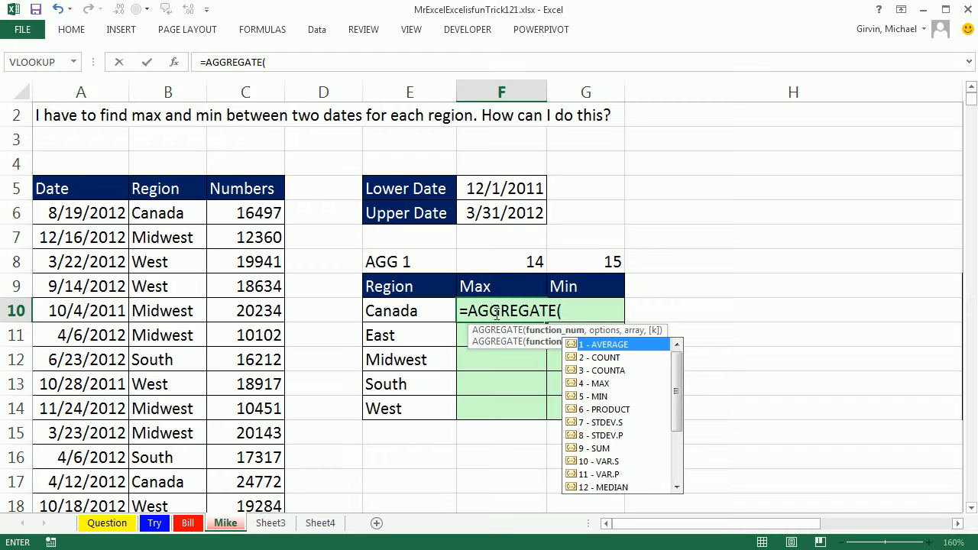
{"action": "mouse_move", "coordinate": [639, 400]}
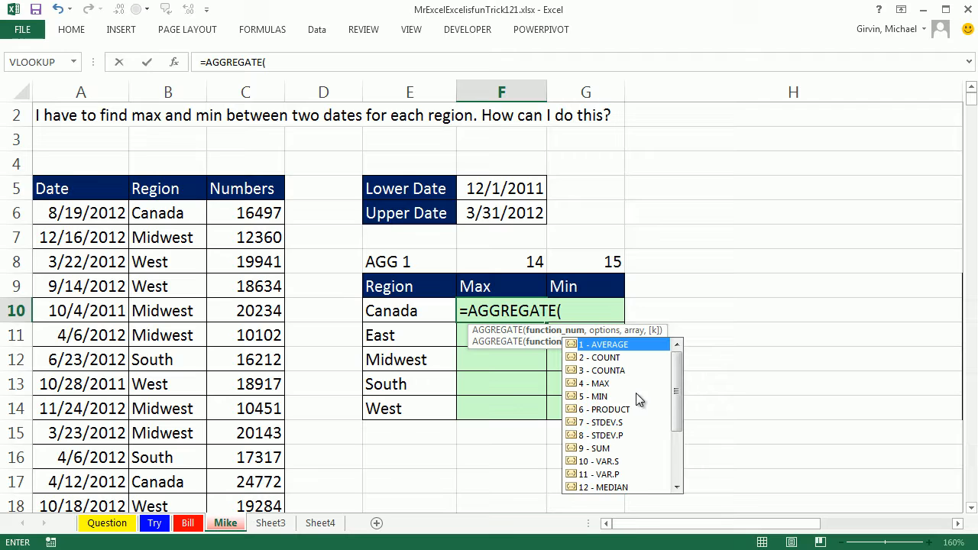
{"action": "mouse_move", "coordinate": [610, 391]}
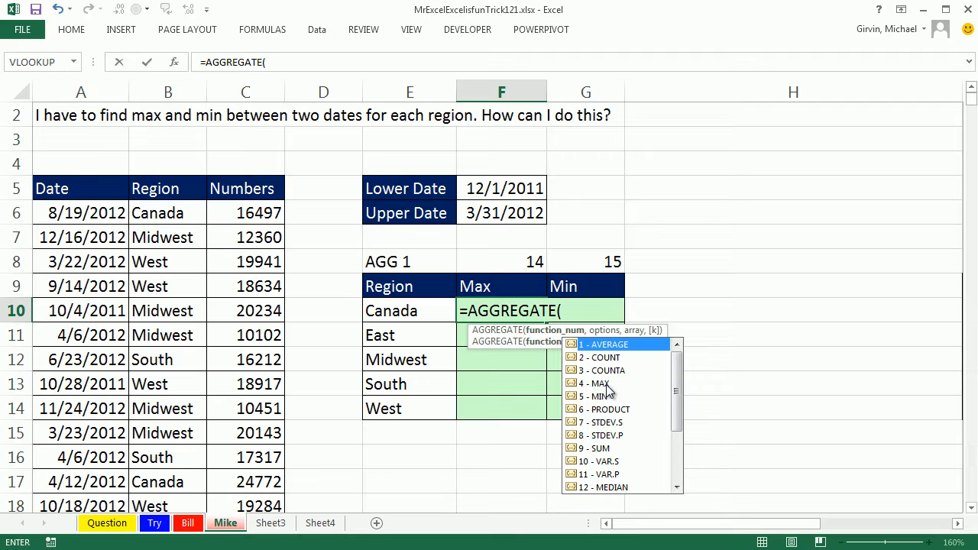
{"action": "mouse_move", "coordinate": [605, 401]}
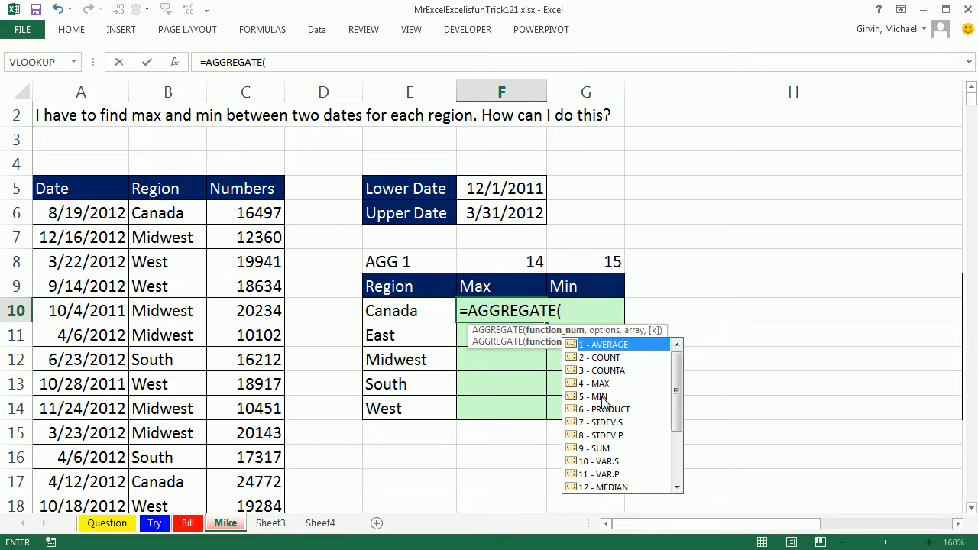
{"action": "scroll", "scroll_direction": "down", "scroll_amount": 3}
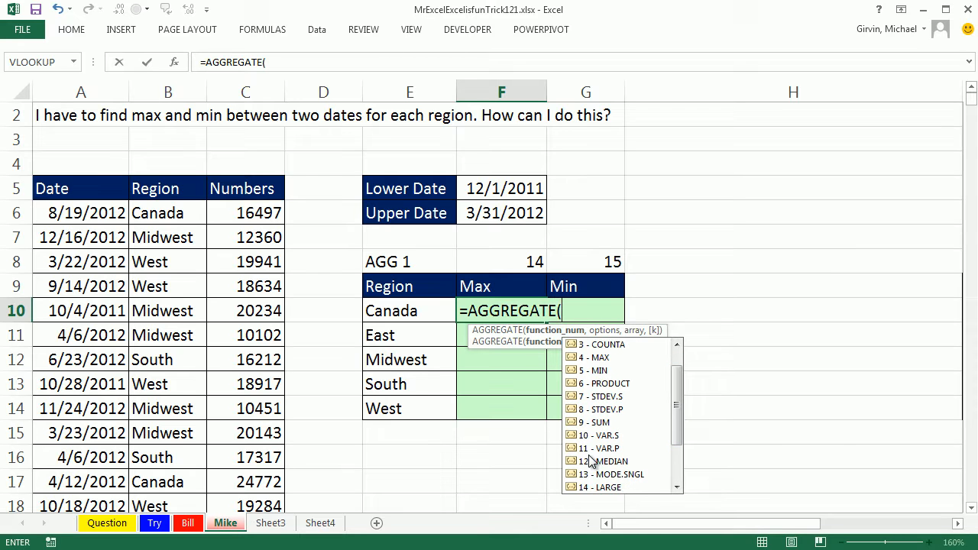
{"action": "mouse_move", "coordinate": [614, 486]}
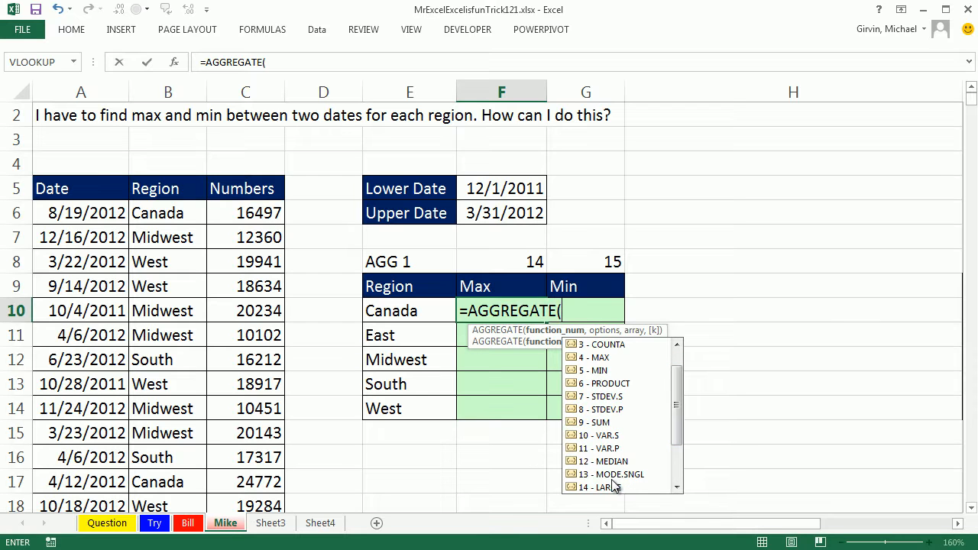
{"action": "scroll", "scroll_direction": "down", "scroll_amount": 3}
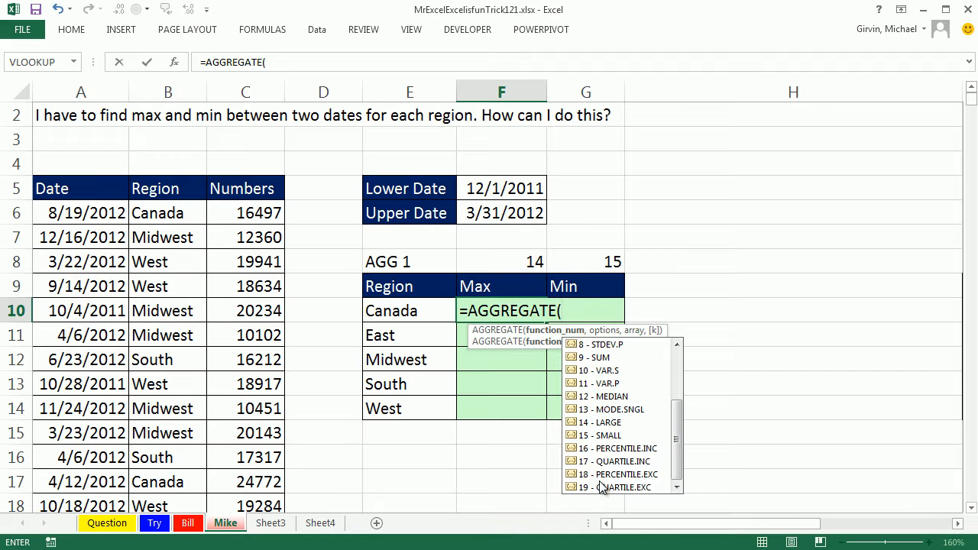
{"action": "mouse_move", "coordinate": [645, 429]}
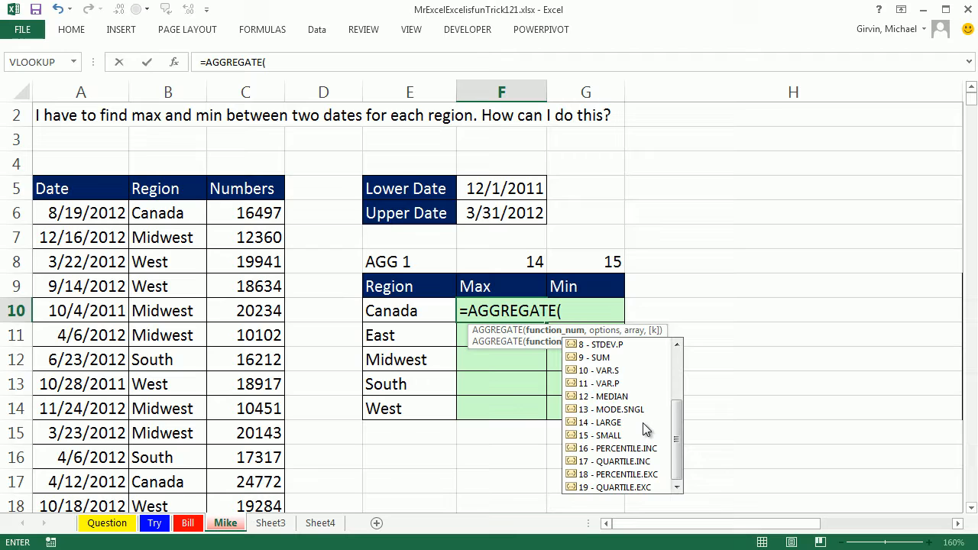
{"action": "mouse_move", "coordinate": [624, 427]}
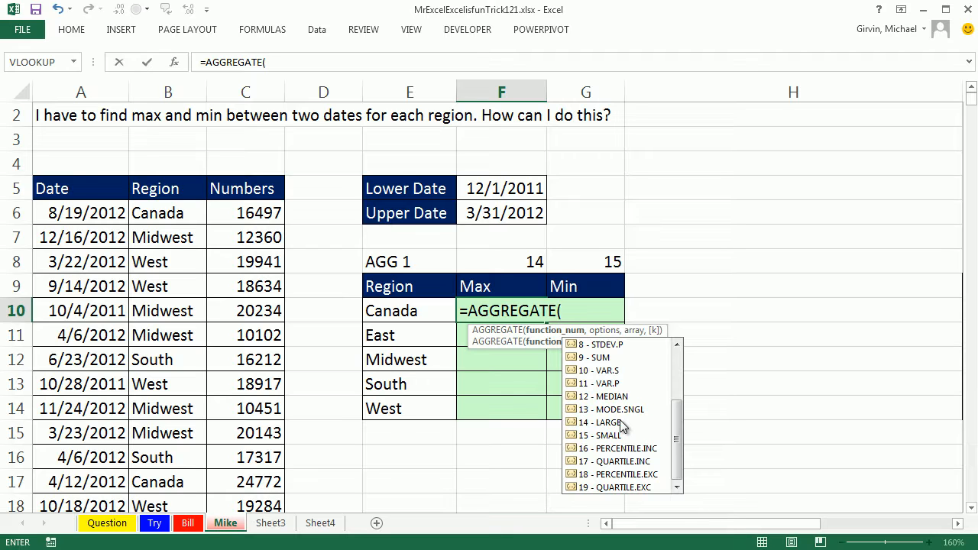
{"action": "mouse_move", "coordinate": [640, 440]}
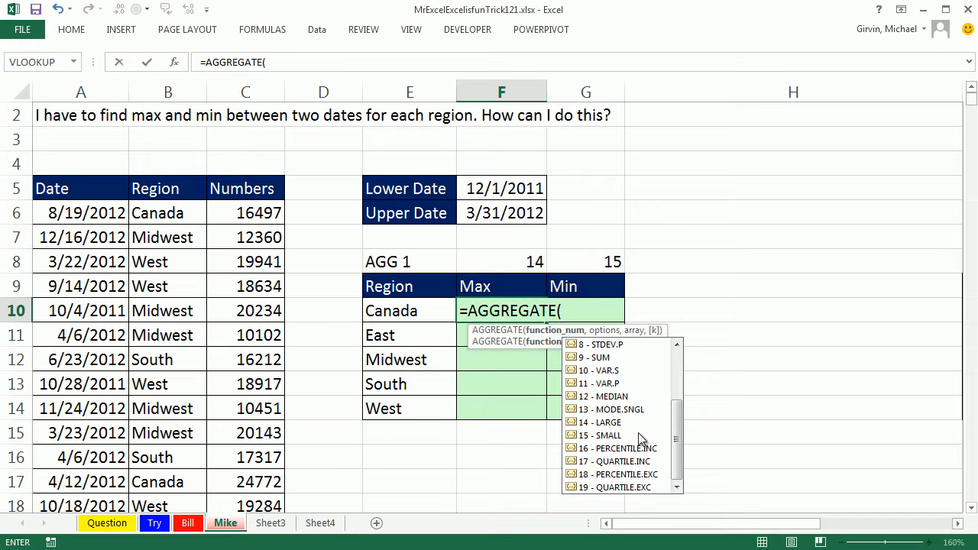
{"action": "mouse_move", "coordinate": [611, 443]}
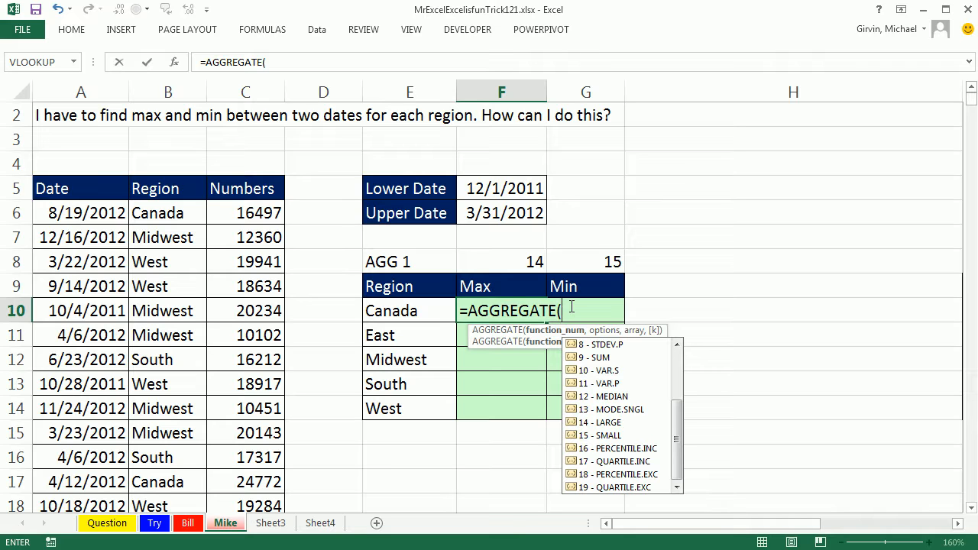
{"action": "mouse_move", "coordinate": [510, 313]}
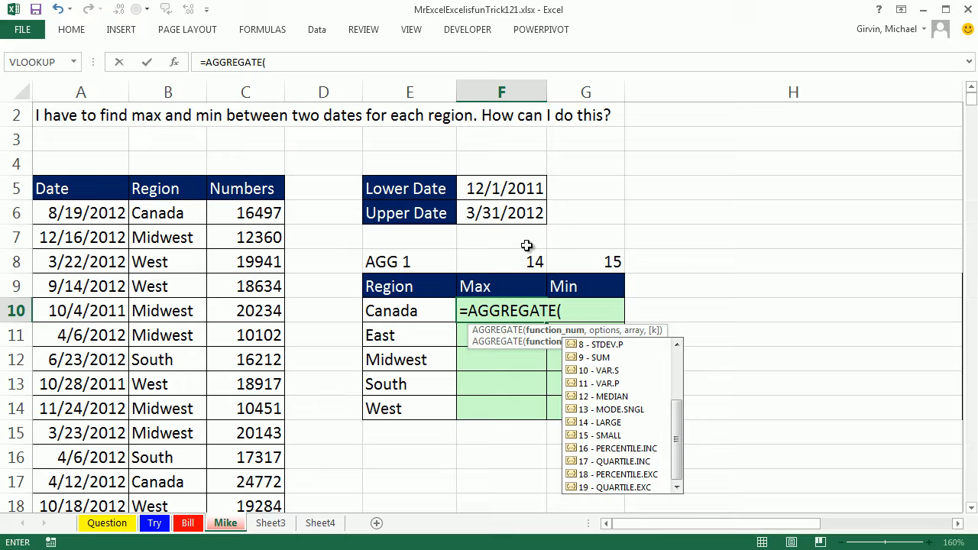
{"action": "mouse_move", "coordinate": [574, 232]}
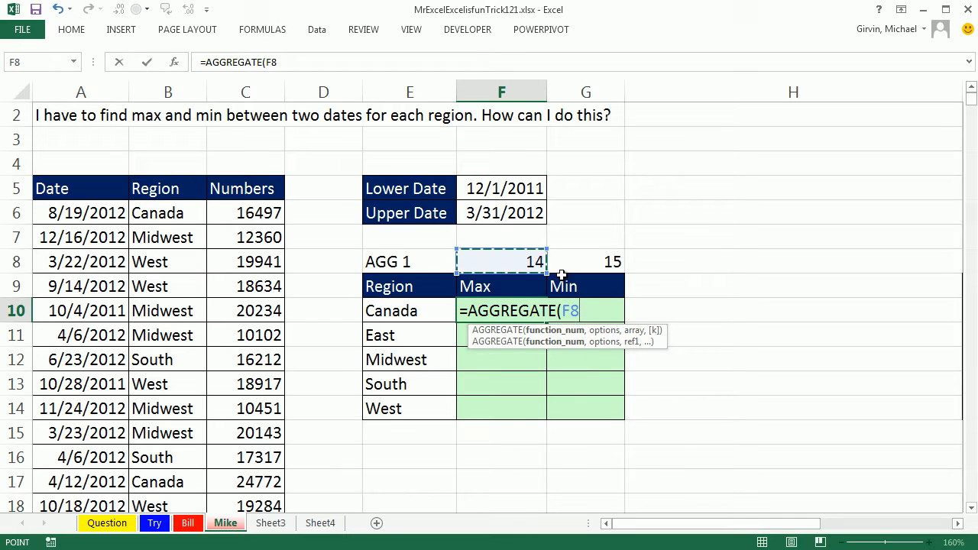
{"action": "mouse_move", "coordinate": [605, 264]}
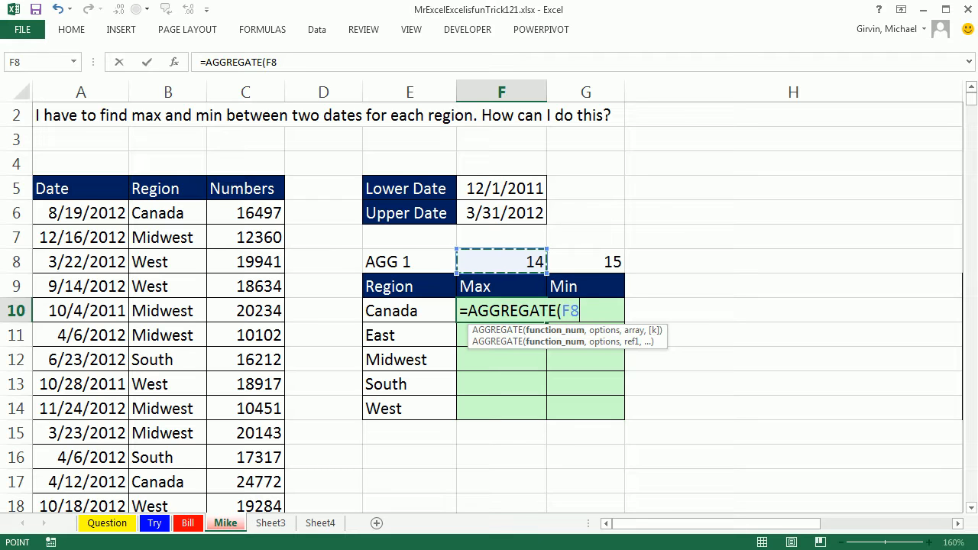
Step: Use F$8 (function 14) as the AGGREGATE function argument and move to options
{"action": "key", "text": "f4"}
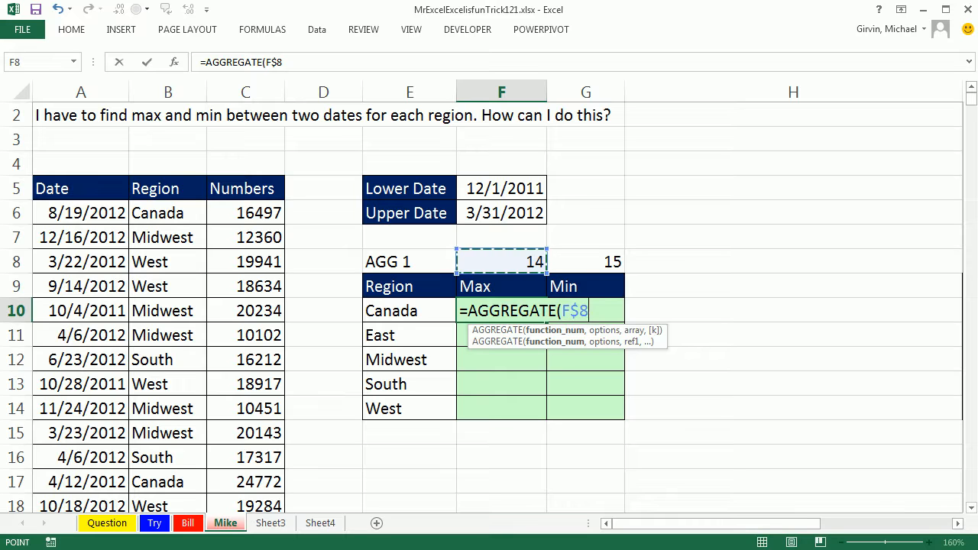
{"action": "type", "text": ","}
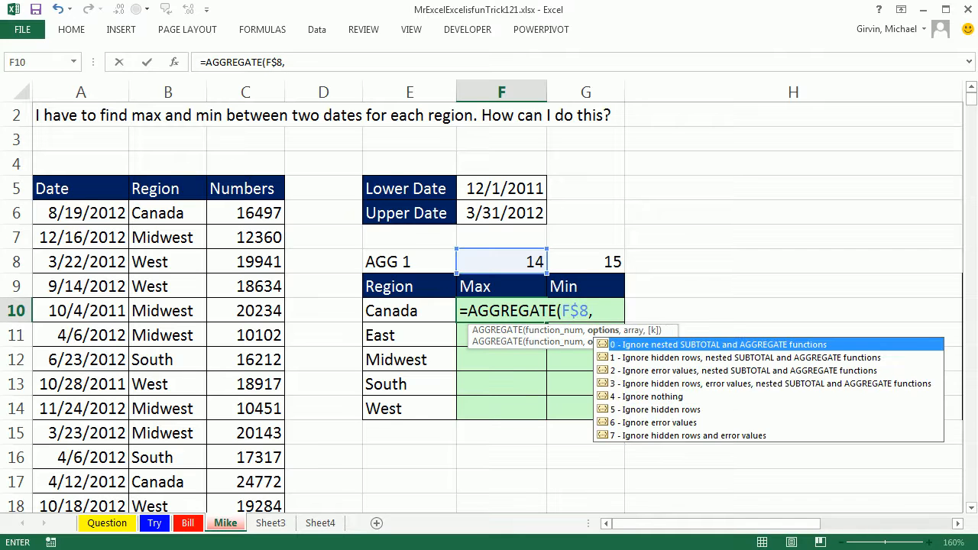
{"action": "mouse_move", "coordinate": [590, 431]}
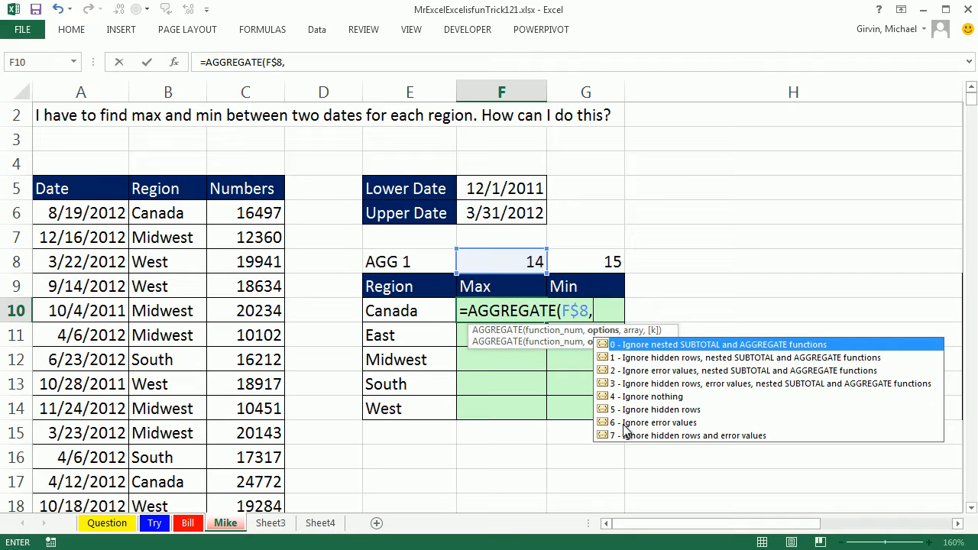
{"action": "mouse_move", "coordinate": [667, 433]}
{"action": "type", "text": "6"}
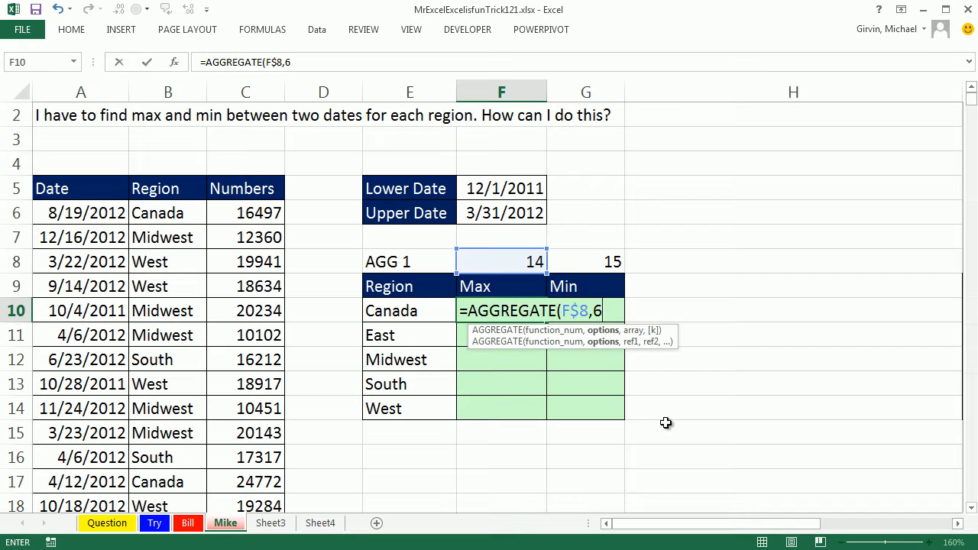
Step: Add option 6 and begin the array from the Numbers column $C$6:$C$11730
{"action": "type", "text": ","}
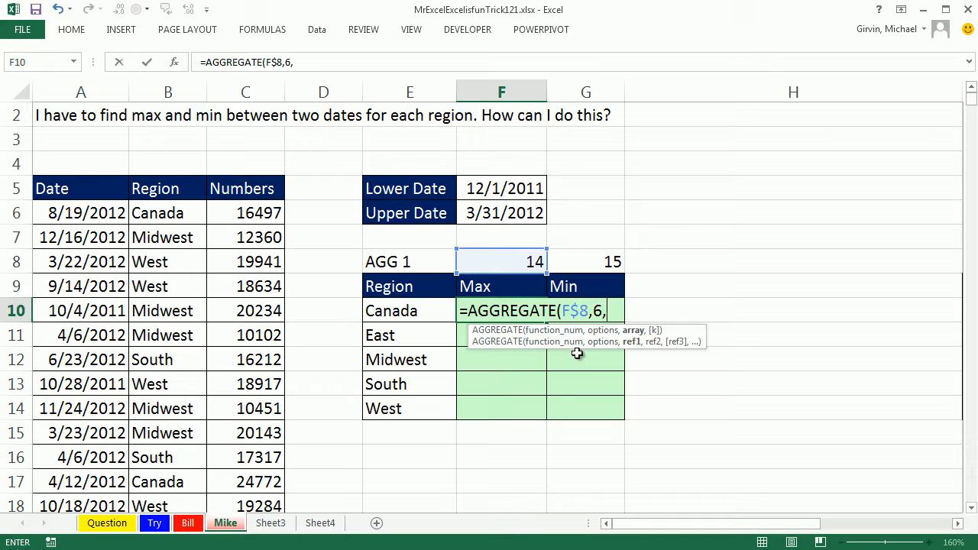
{"action": "mouse_move", "coordinate": [556, 352]}
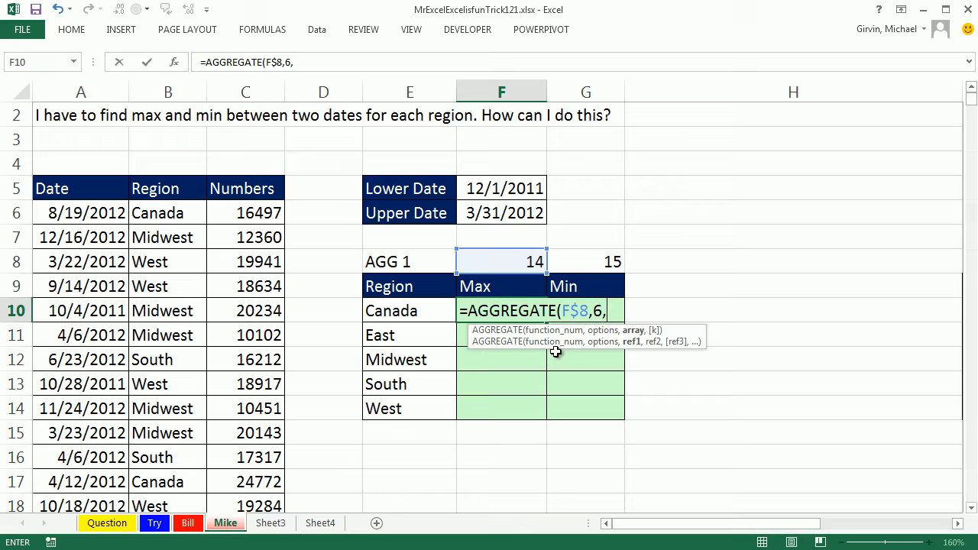
{"action": "mouse_move", "coordinate": [594, 350]}
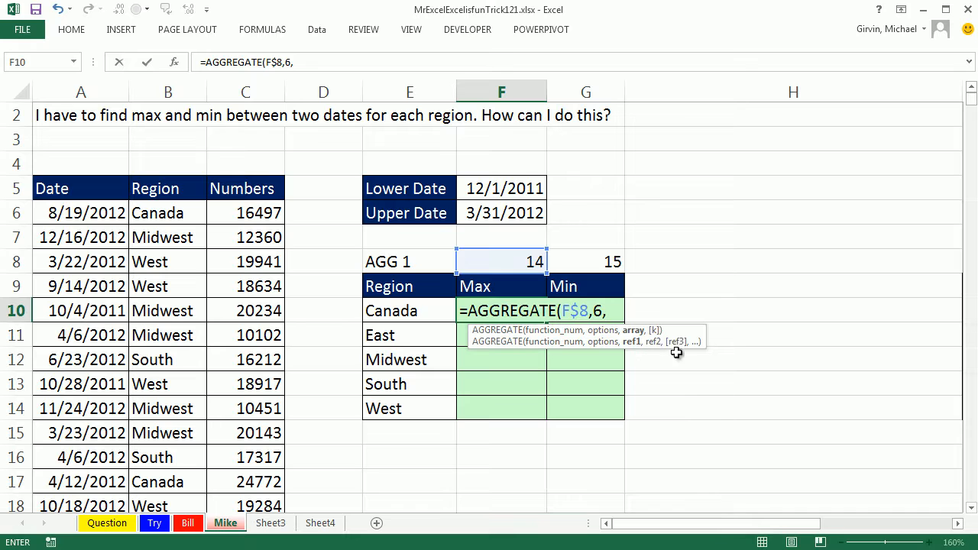
{"action": "mouse_move", "coordinate": [634, 336]}
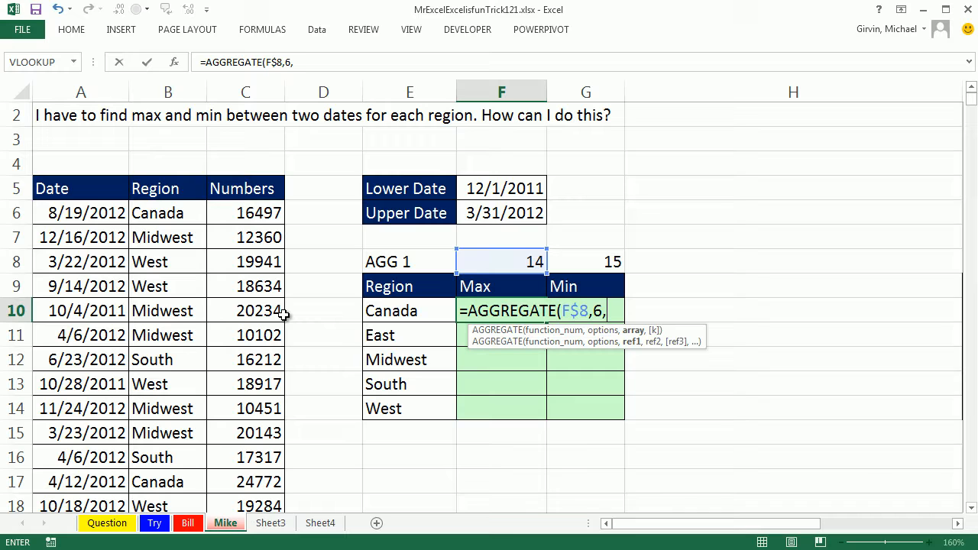
{"action": "left_click", "coordinate": [244, 212]}
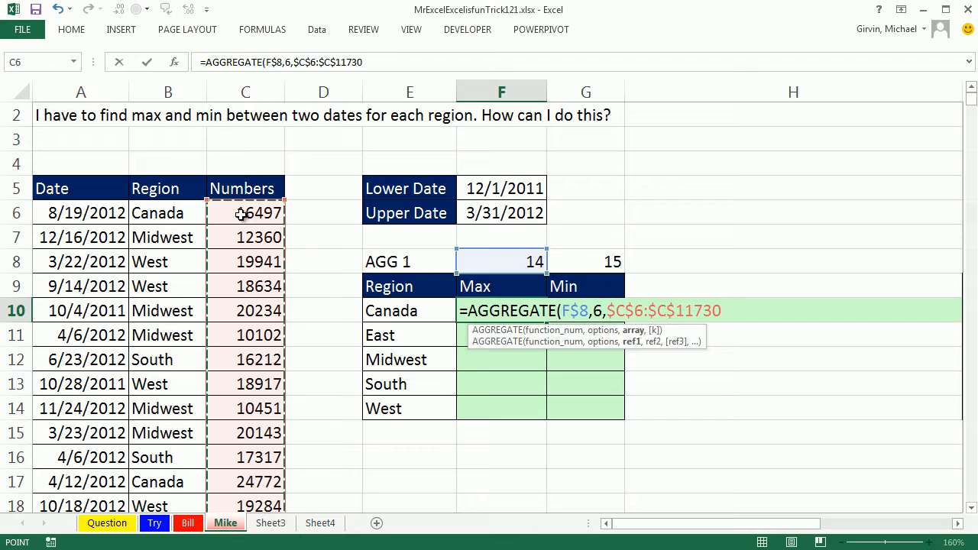
{"action": "mouse_move", "coordinate": [666, 199]}
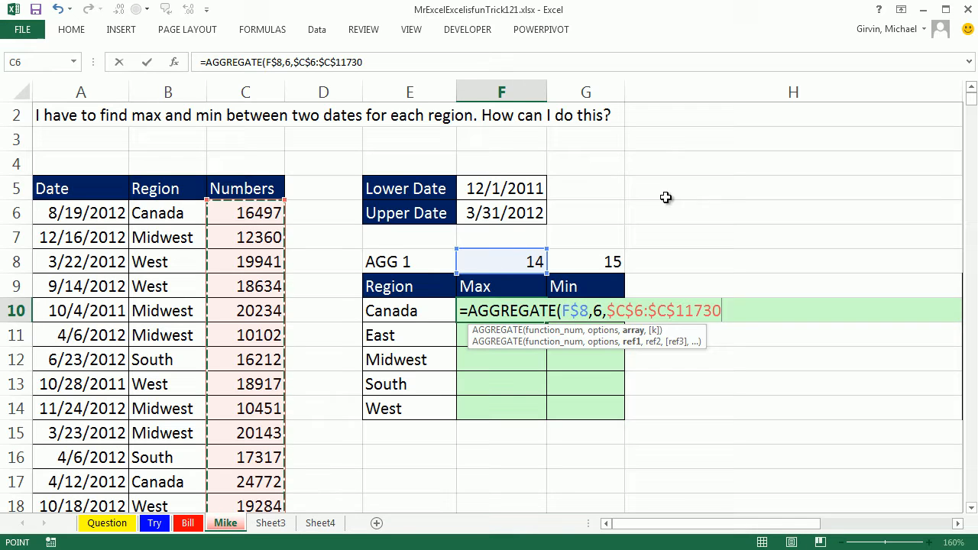
{"action": "mouse_move", "coordinate": [599, 226]}
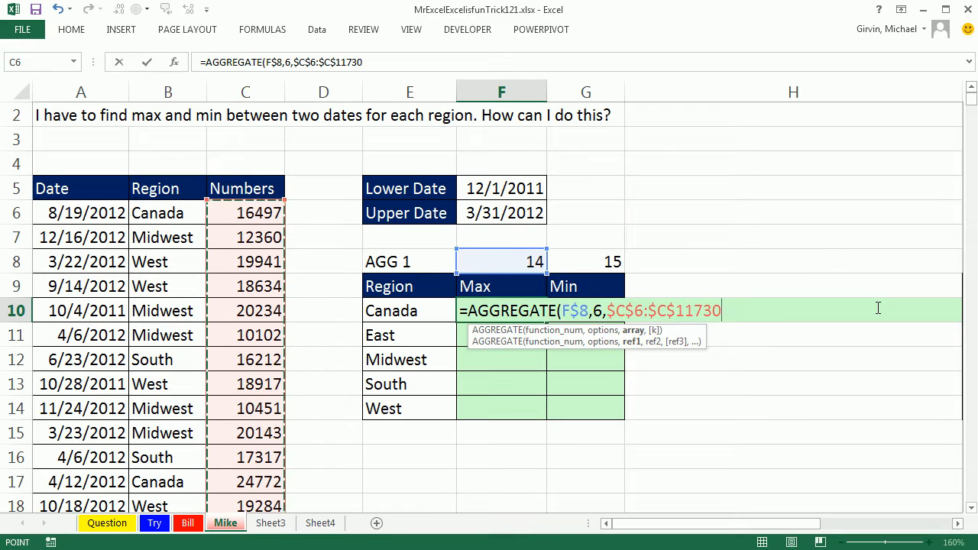
Step: Divide the Numbers array by the test ($A$6:$A$11730>=$F$5); Excel flags the entry
{"action": "type", "text": "/"}
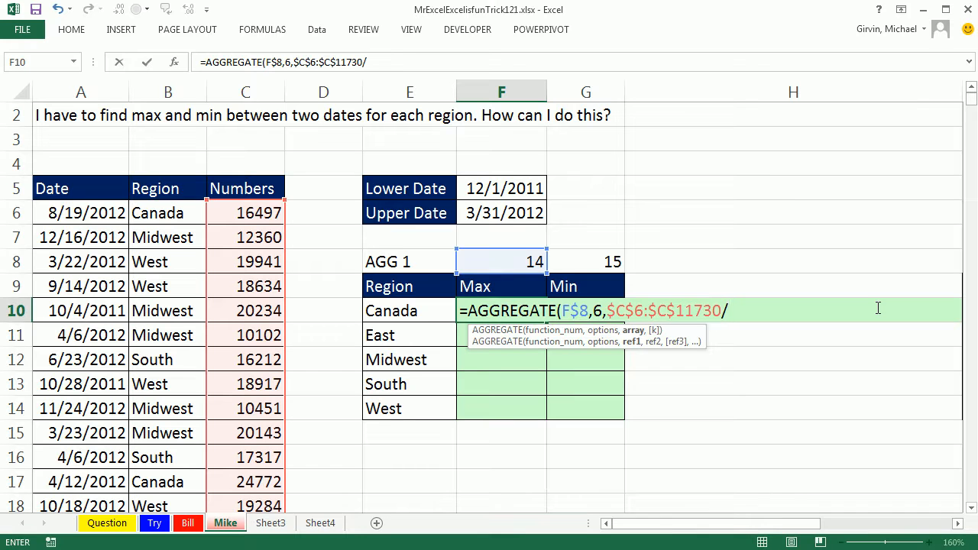
{"action": "type", "text": "(($A$6:$A$11730>"}
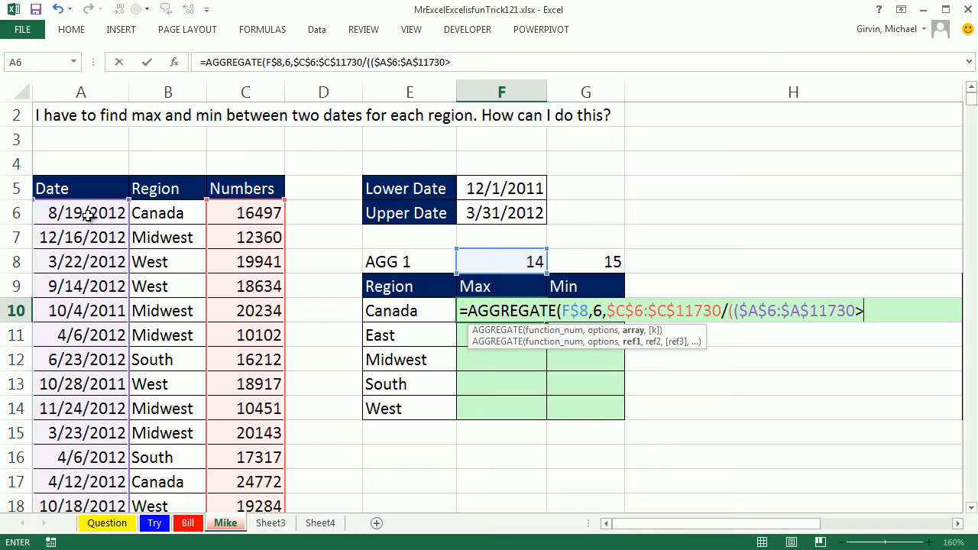
{"action": "type", "text": "=F5"}
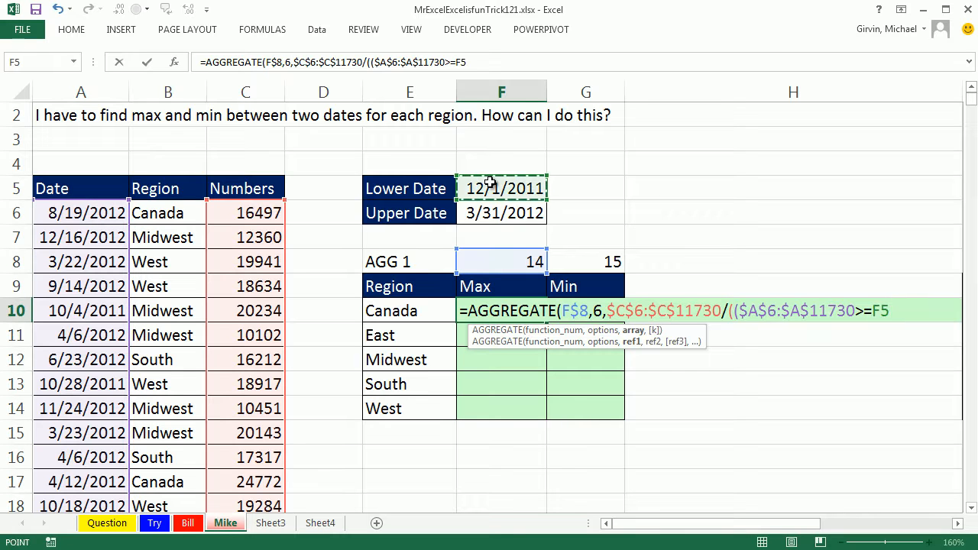
{"action": "key", "text": "f4"}
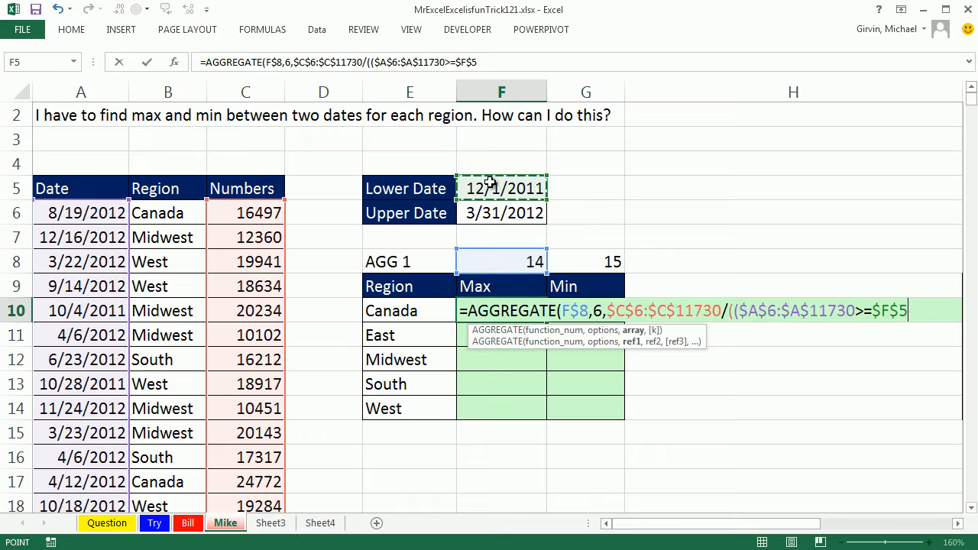
{"action": "type", "text": ")"}
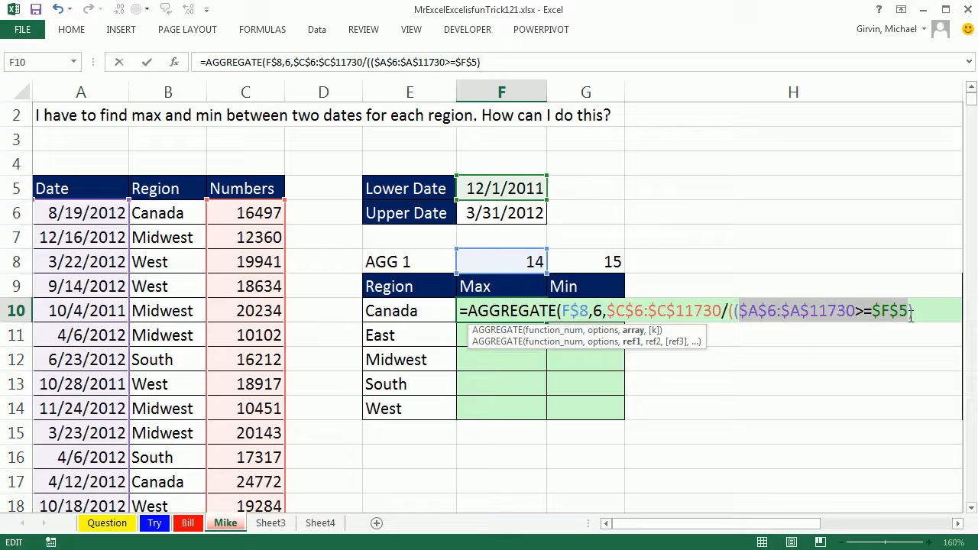
{"action": "key", "text": "Return"}
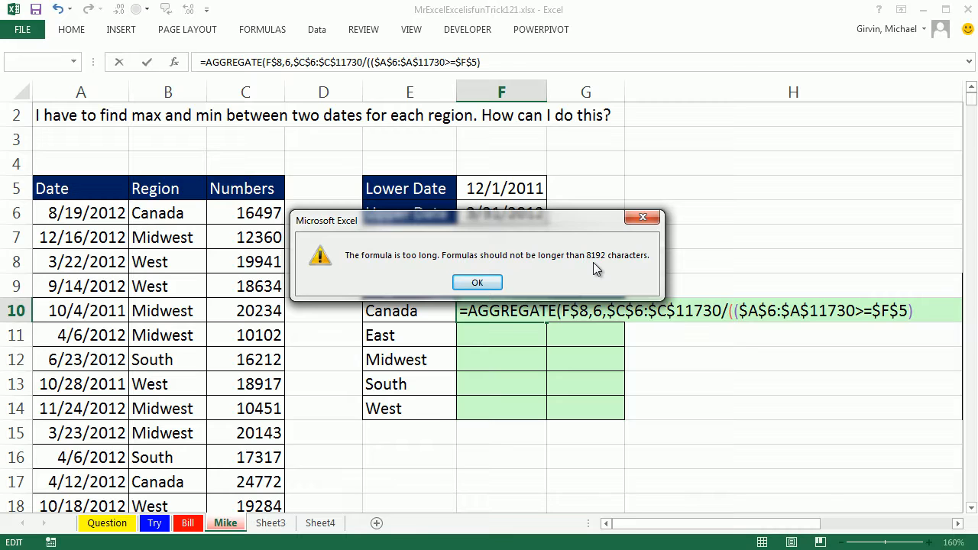
Step: Dismiss the formula-too-long warning and resume editing the Canada Max formula
{"action": "left_click", "coordinate": [476, 282]}
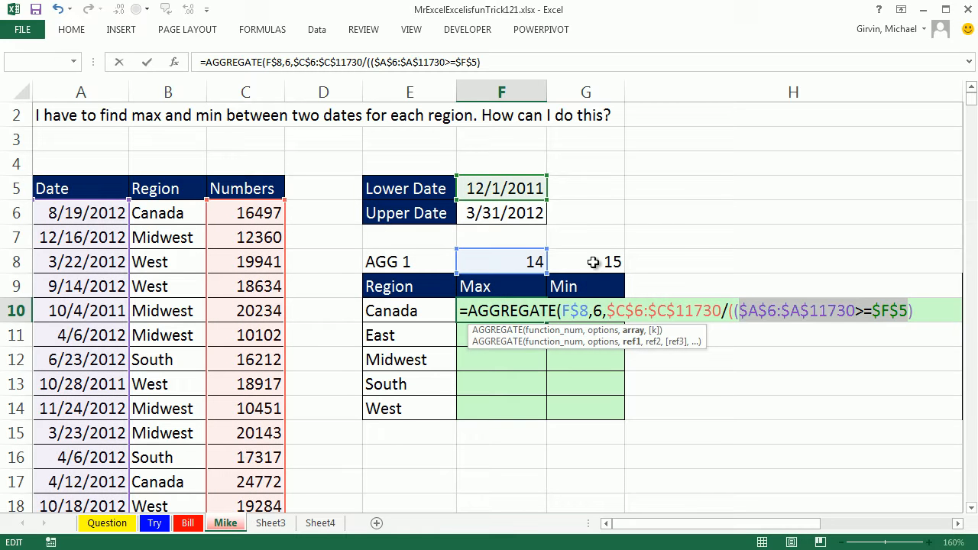
{"action": "mouse_move", "coordinate": [911, 297]}
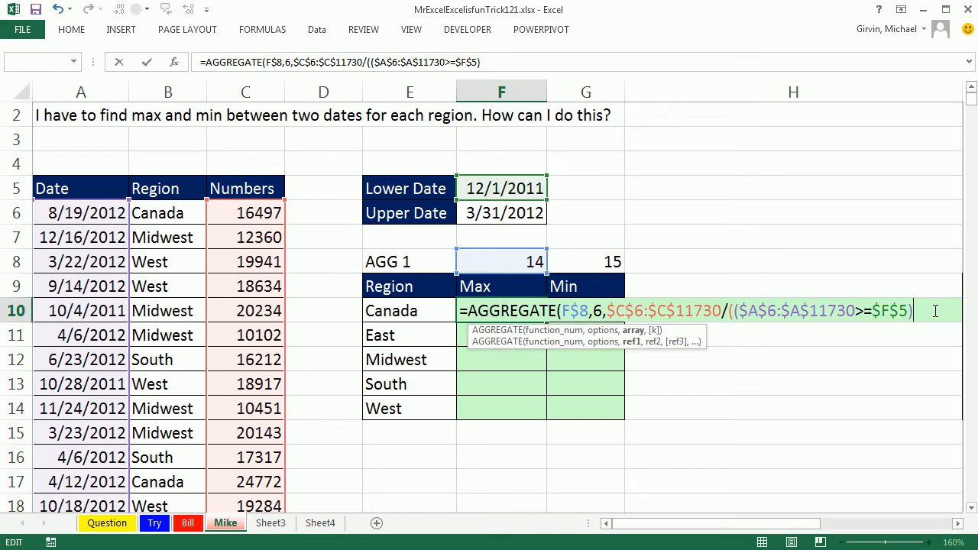
{"action": "mouse_move", "coordinate": [847, 235]}
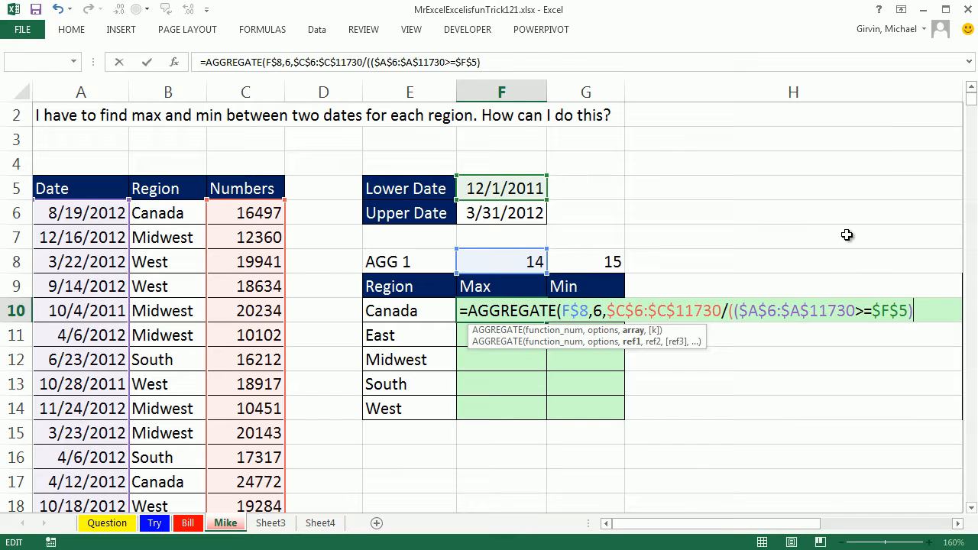
{"action": "mouse_move", "coordinate": [862, 281]}
{"action": "type", "text": "*($A$6:$A$11730<="}
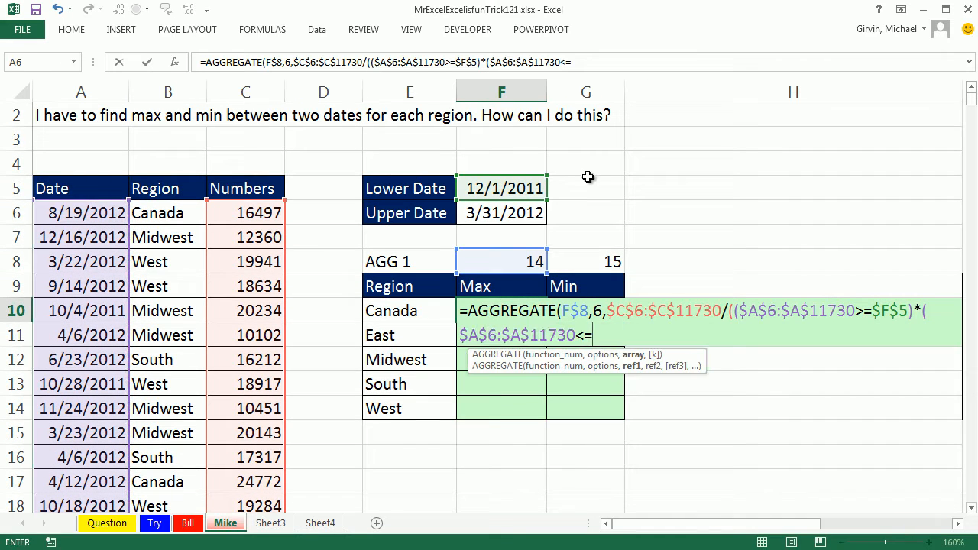
Step: Add the upper-date test against $F$6 and a region test comparing $B$6:$B$11730 to E10
{"action": "left_click", "coordinate": [502, 212]}
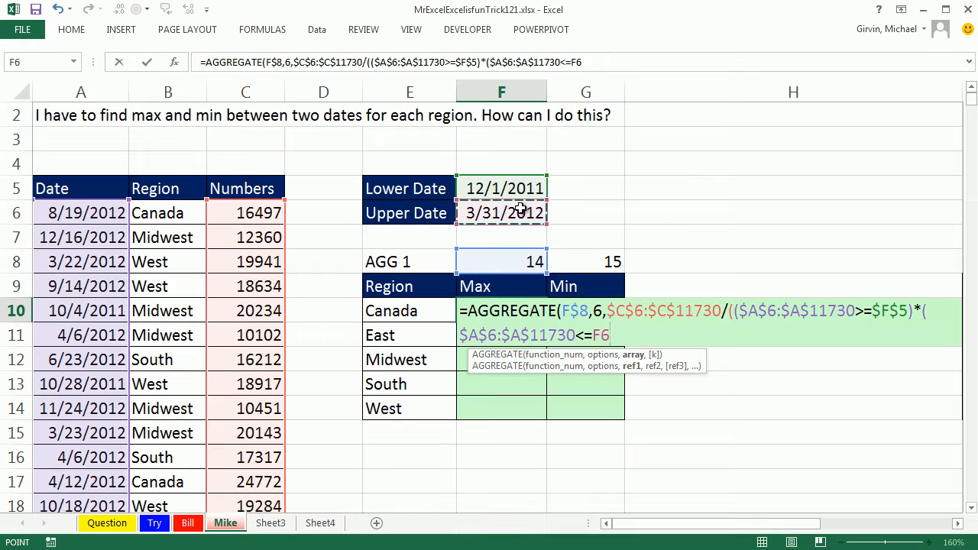
{"action": "key", "text": "f4"}
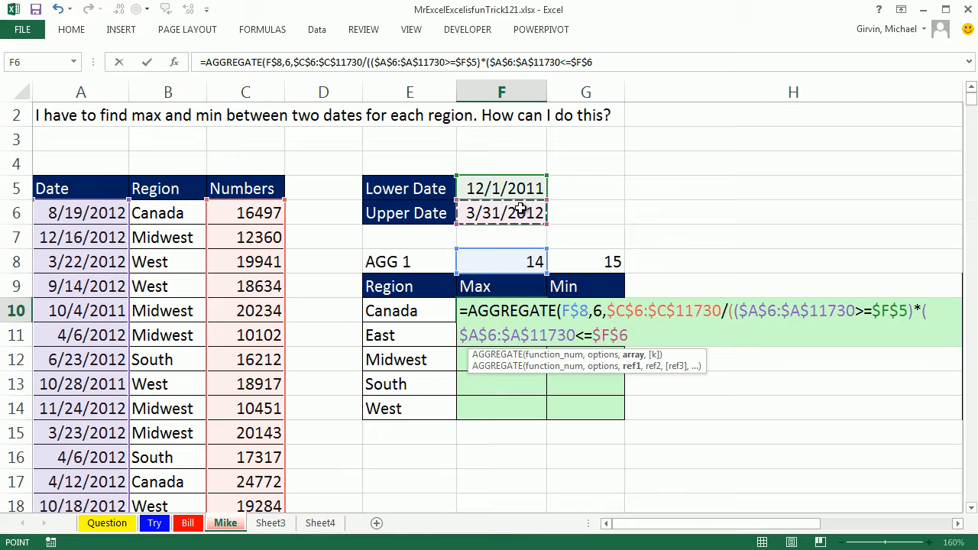
{"action": "type", "text": "*(B6"}
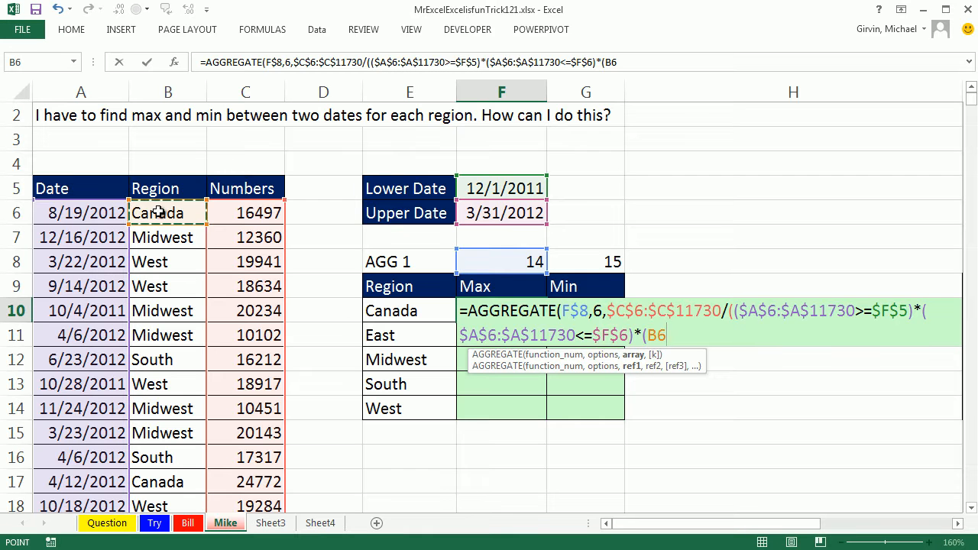
{"action": "type", "text": "$B$6:$B$11730="}
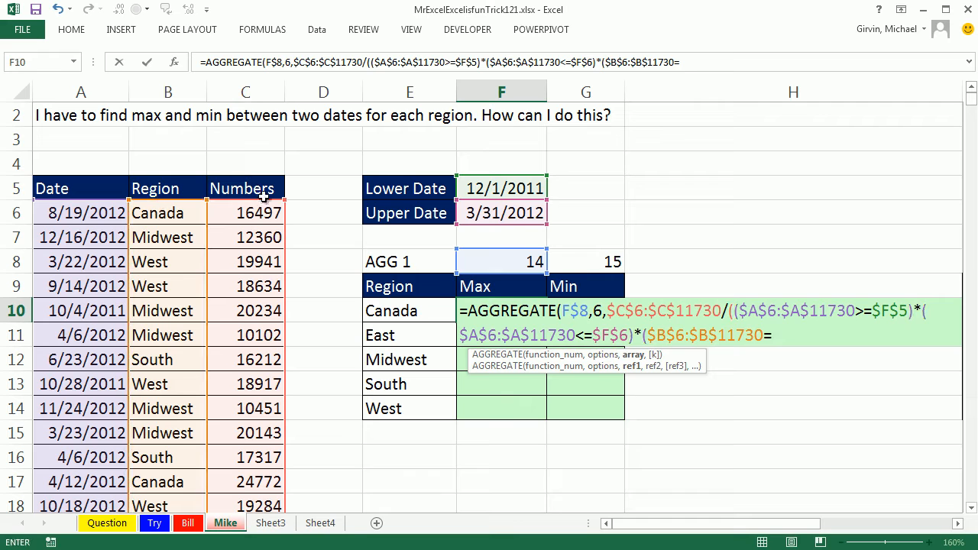
{"action": "left_click", "coordinate": [410, 310]}
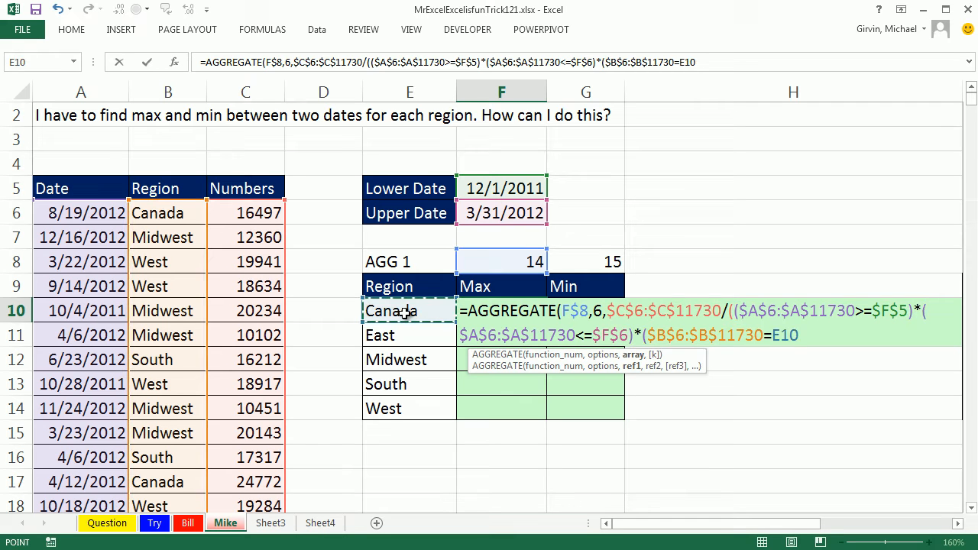
{"action": "mouse_move", "coordinate": [503, 277]}
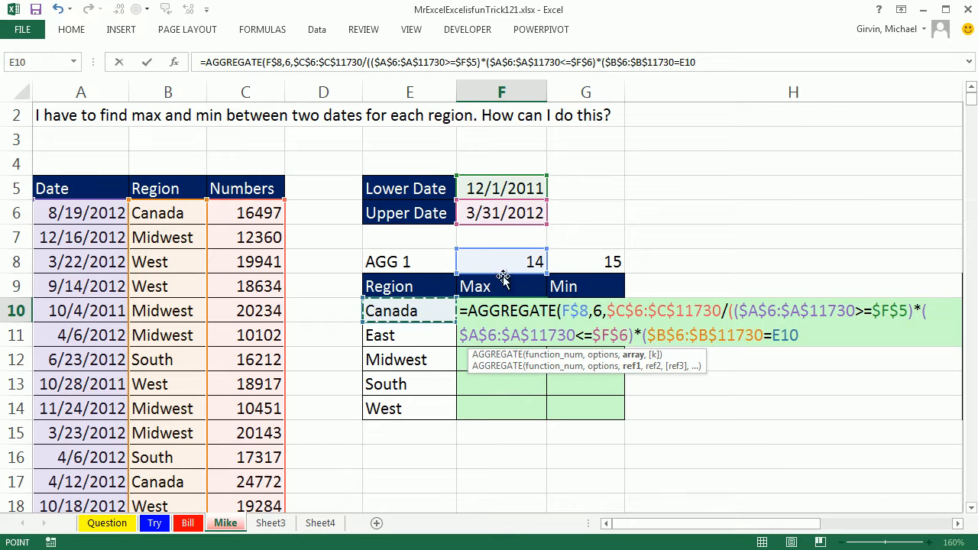
{"action": "mouse_move", "coordinate": [473, 482]}
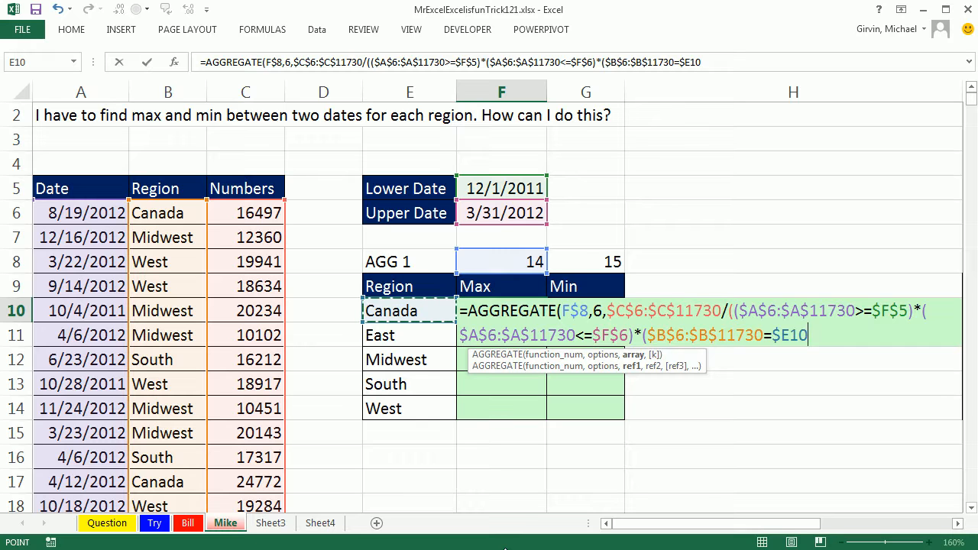
Step: Close the region condition and divisor parentheses, then begin the k argument with a comma
{"action": "type", "text": ")"}
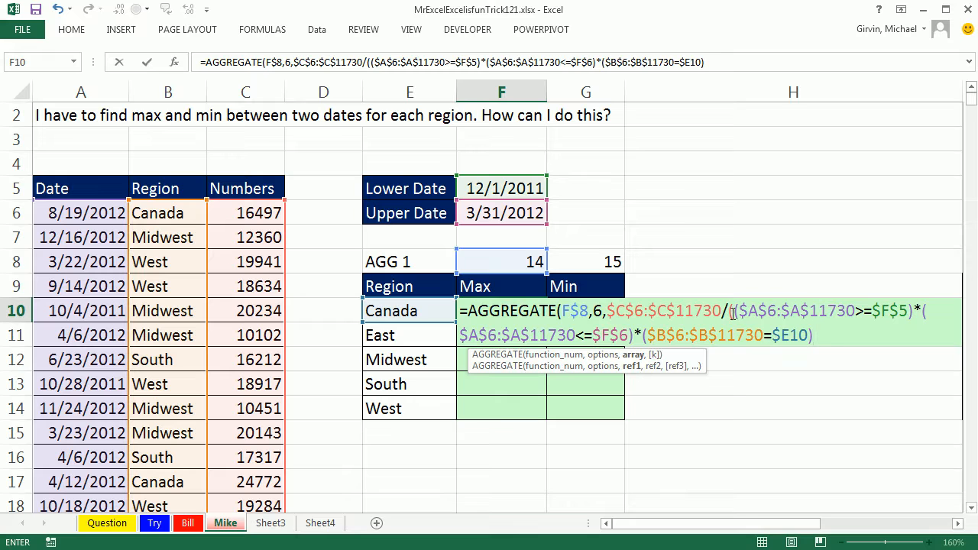
{"action": "type", "text": ")"}
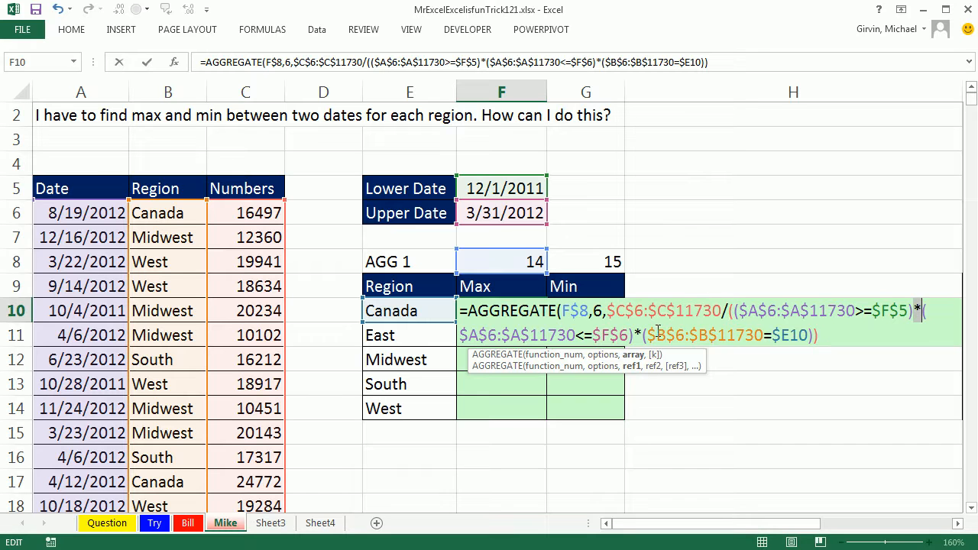
{"action": "mouse_move", "coordinate": [767, 209]}
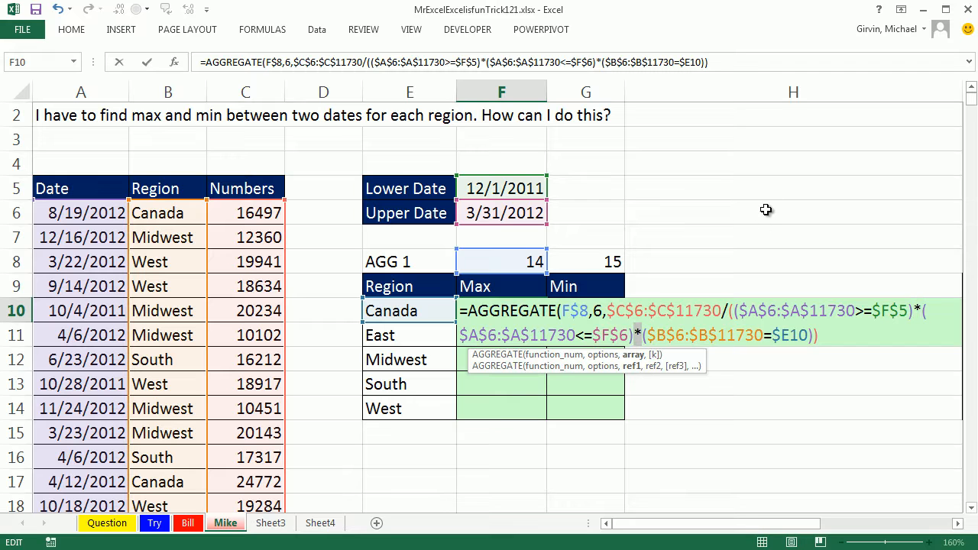
{"action": "mouse_move", "coordinate": [651, 315]}
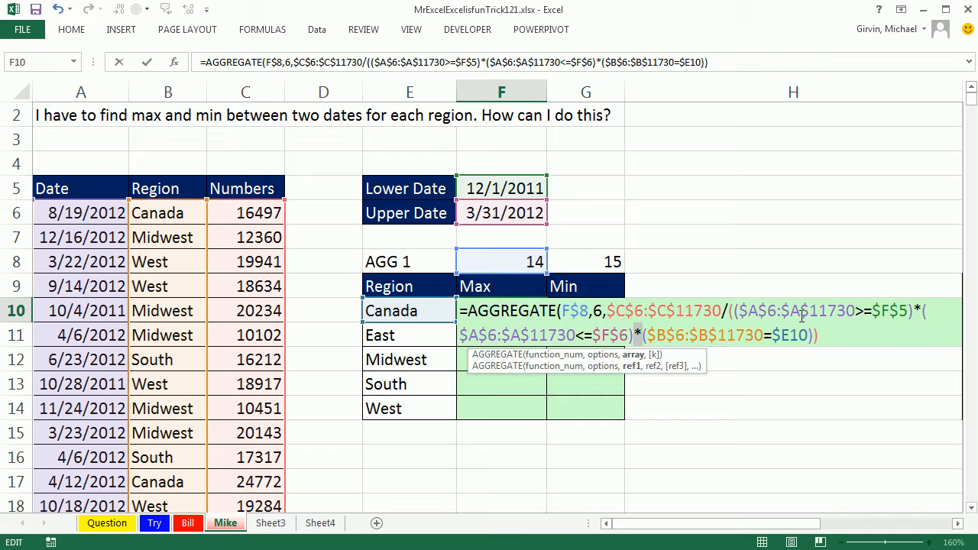
{"action": "mouse_move", "coordinate": [715, 358]}
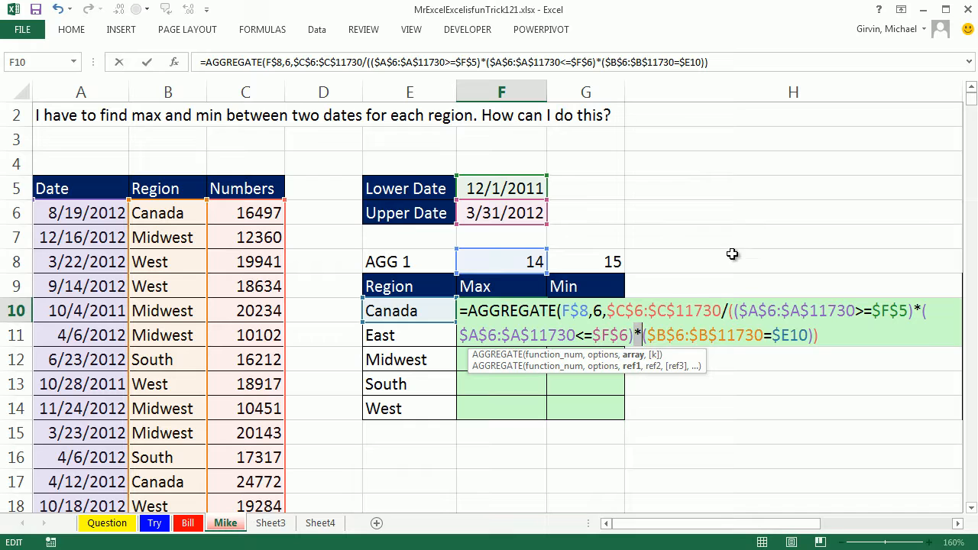
{"action": "mouse_move", "coordinate": [648, 306]}
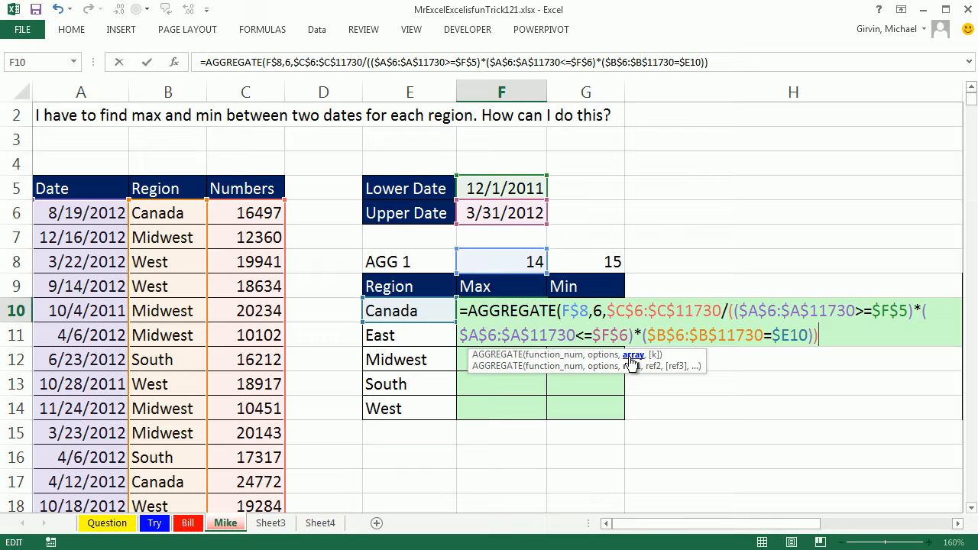
{"action": "type", "text": ","}
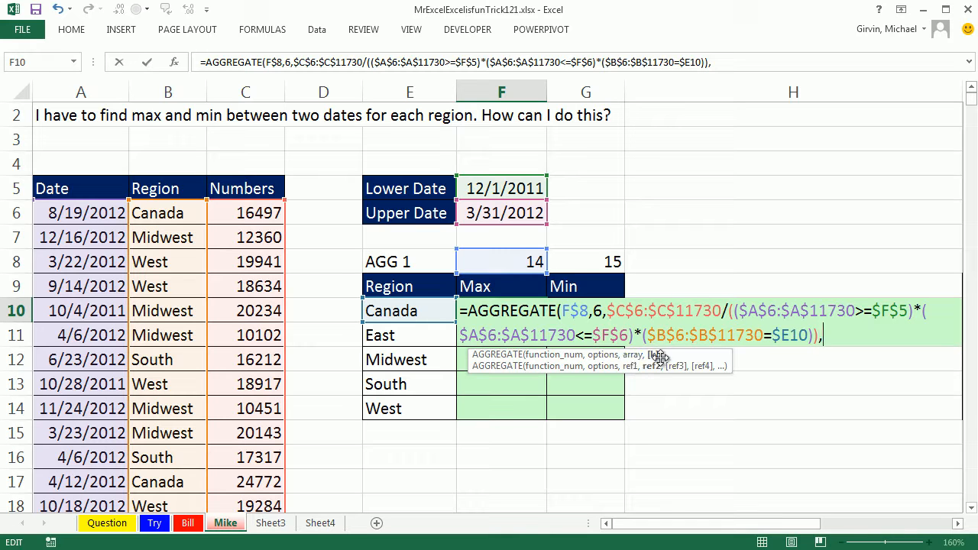
Step: Set k to 1 and fill the AGGREGATE formula across F10:G14 for every region's Max and Min
{"action": "type", "text": "1)"}
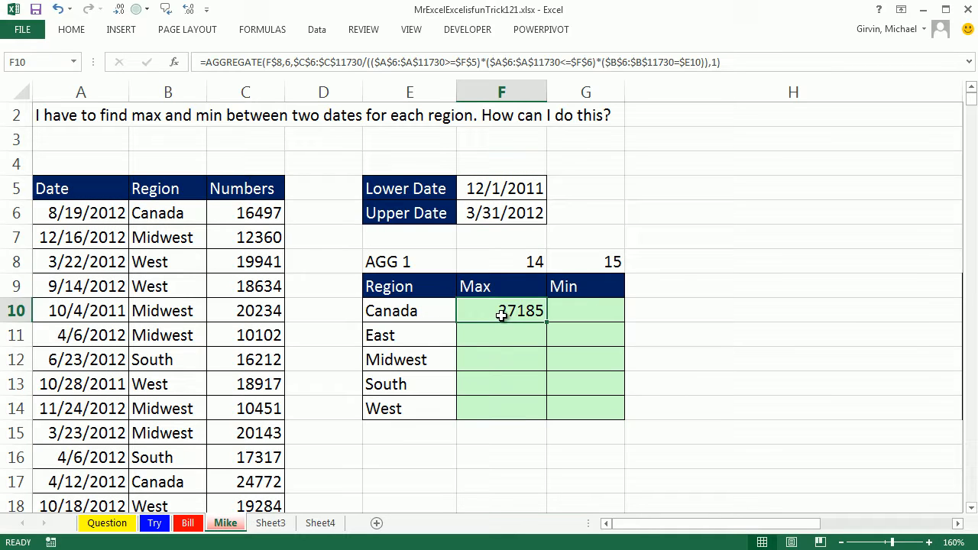
{"action": "mouse_move", "coordinate": [749, 68]}
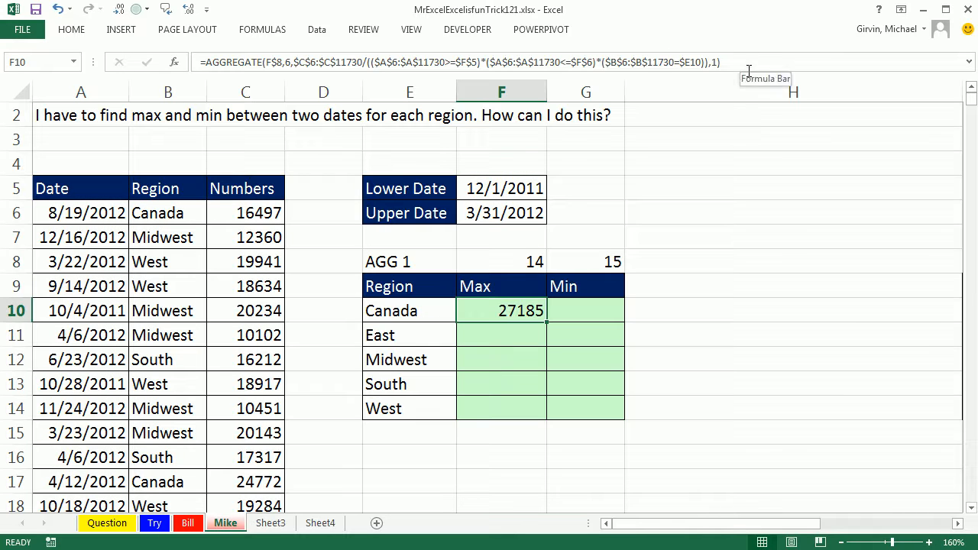
{"action": "left_click_drag", "start_coordinate": [546, 321], "coordinate": [546, 416]}
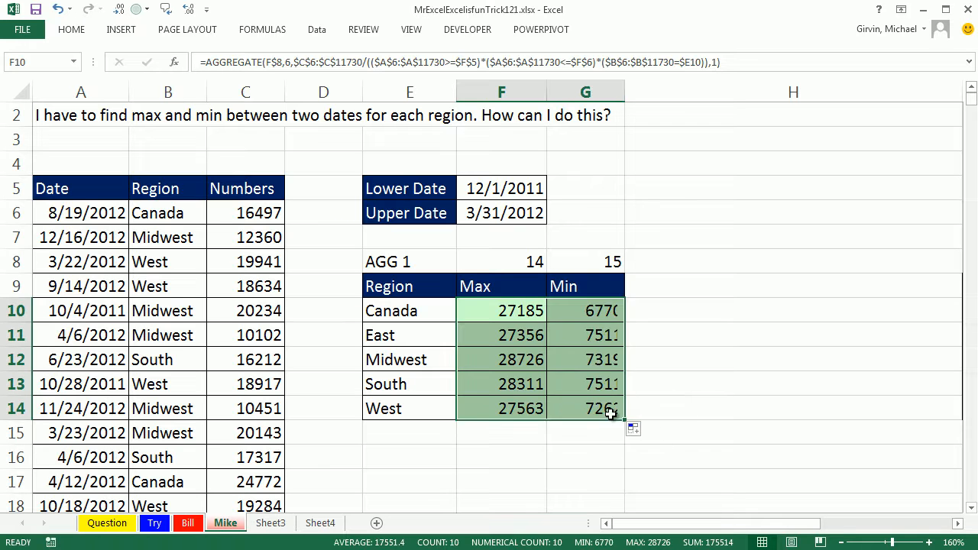
{"action": "double_click", "coordinate": [585, 408]}
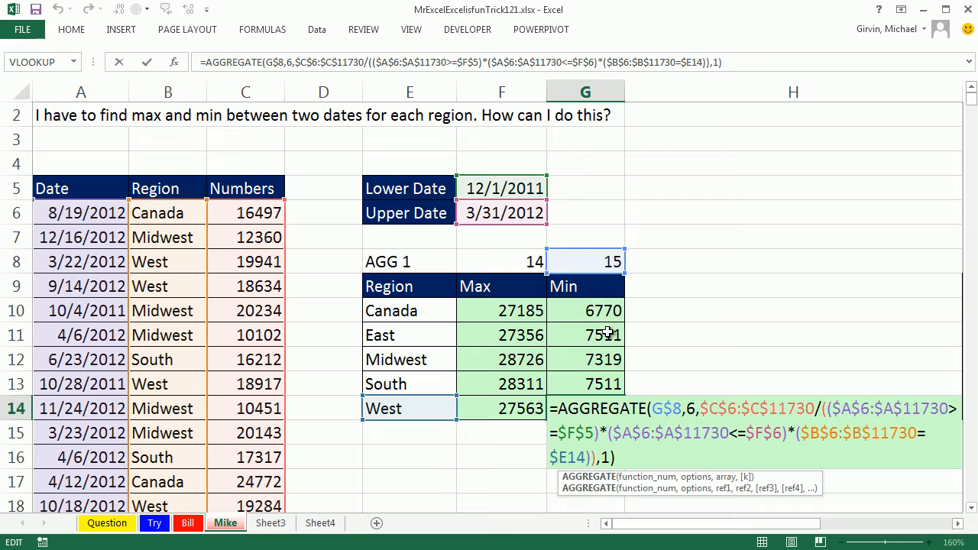
{"action": "mouse_move", "coordinate": [451, 233]}
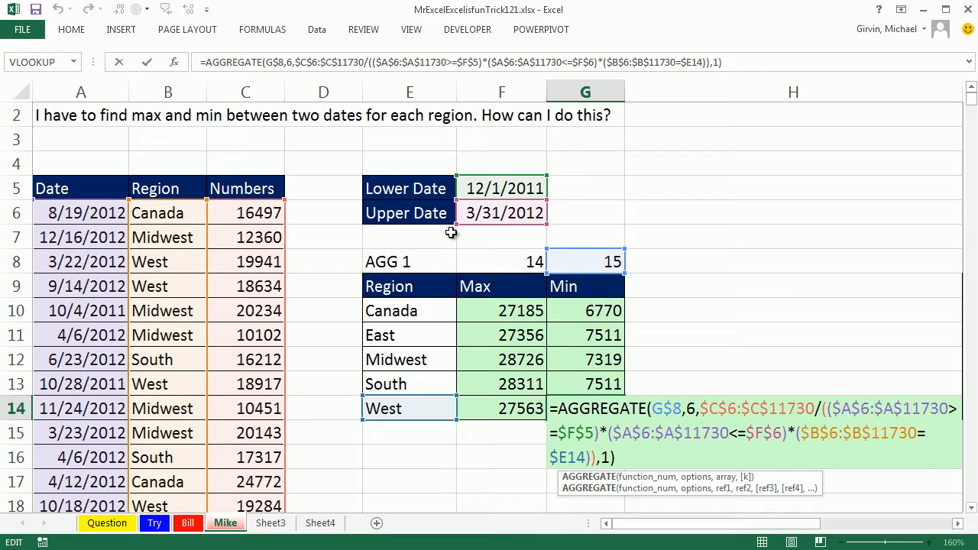
{"action": "mouse_move", "coordinate": [678, 534]}
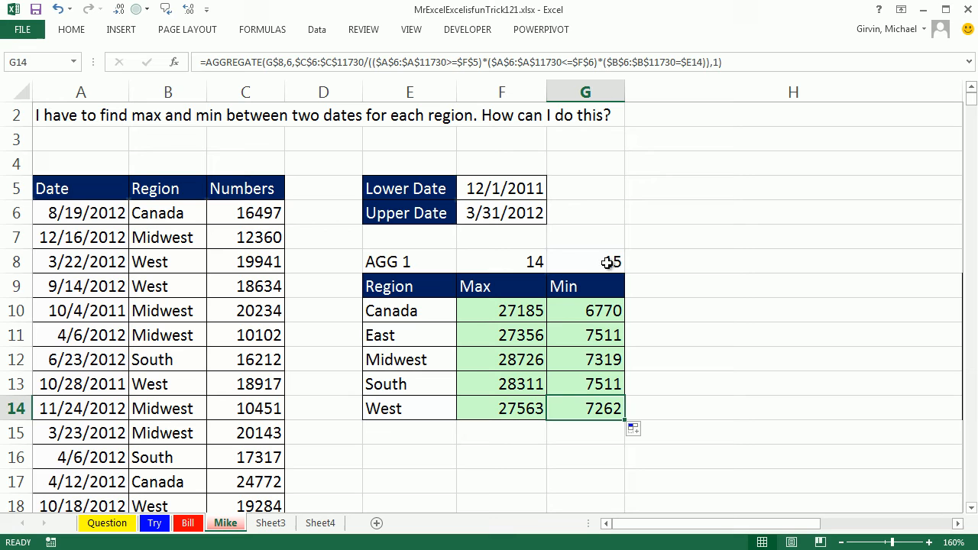
{"action": "mouse_move", "coordinate": [962, 85]}
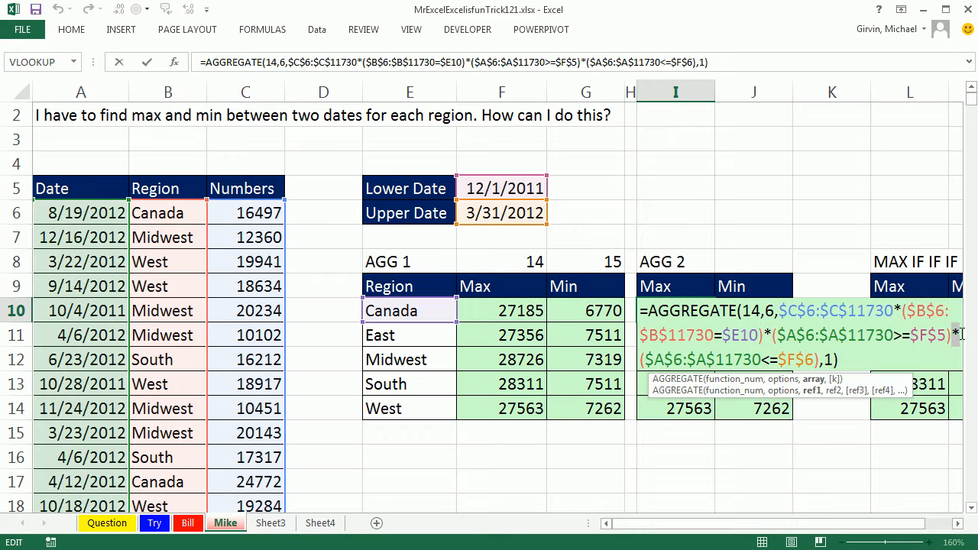
{"action": "mouse_move", "coordinate": [929, 339]}
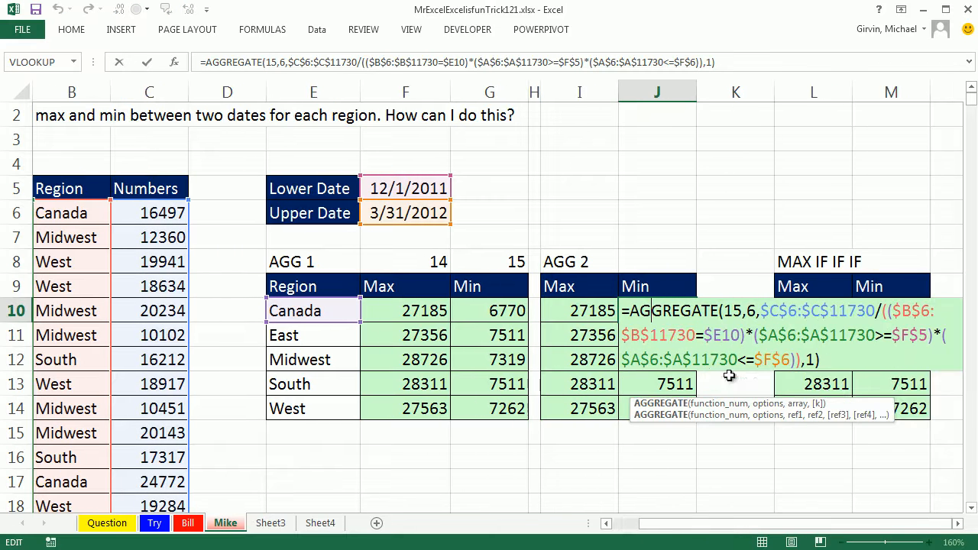
{"action": "key", "text": "Return"}
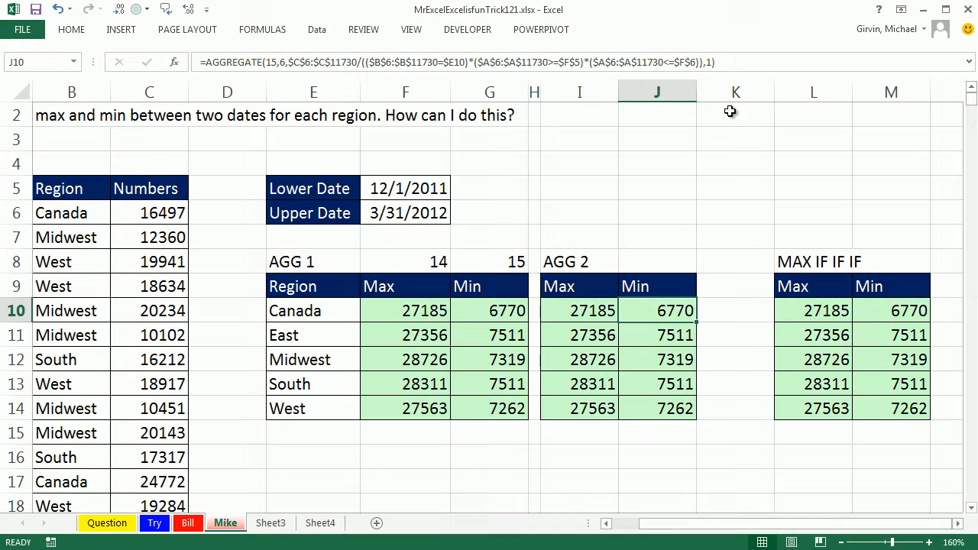
{"action": "left_click_drag", "start_coordinate": [735, 91], "coordinate": [702, 92]}
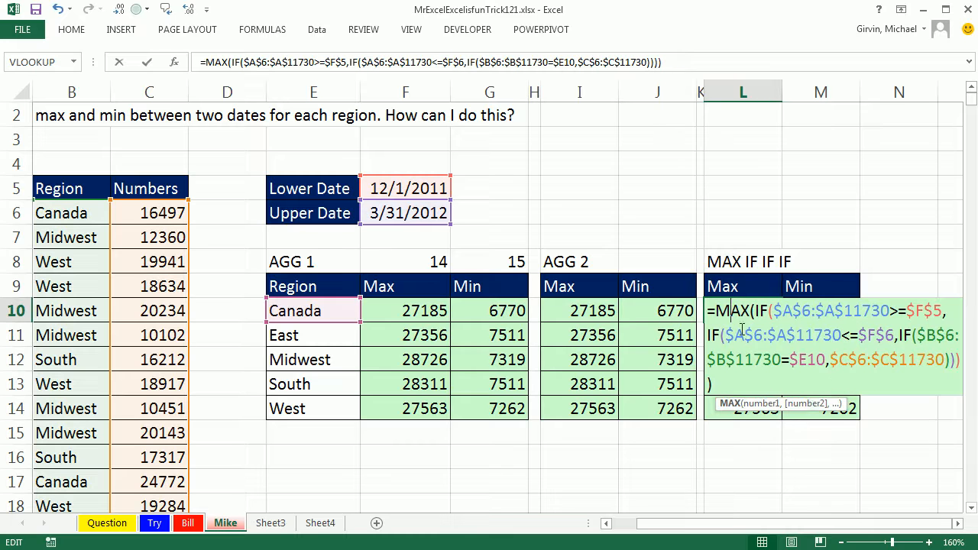
{"action": "mouse_move", "coordinate": [868, 415]}
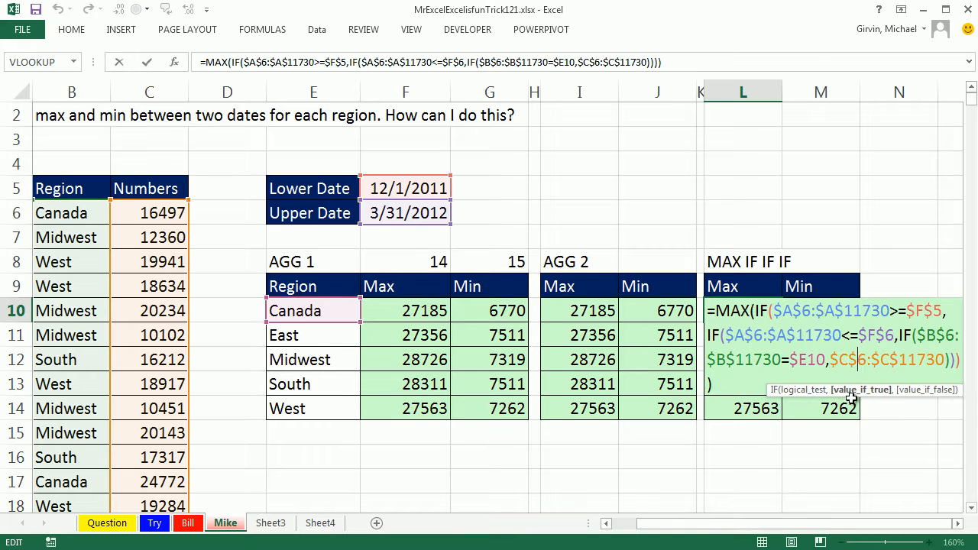
{"action": "mouse_move", "coordinate": [791, 255]}
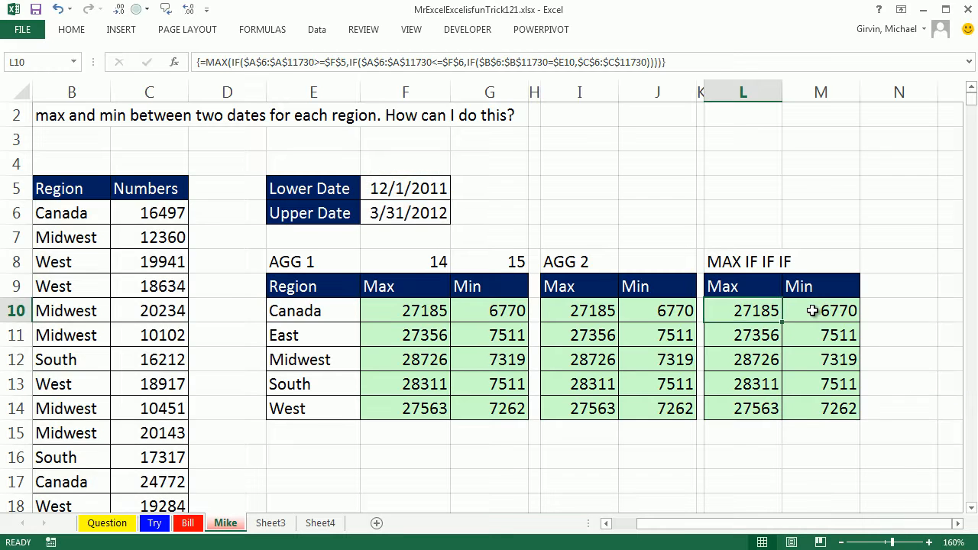
{"action": "left_click", "coordinate": [819, 311]}
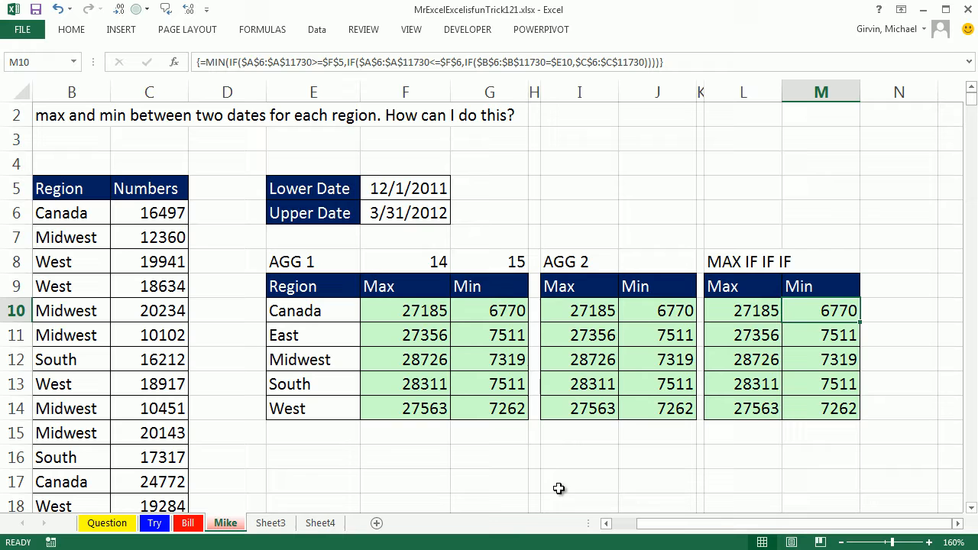